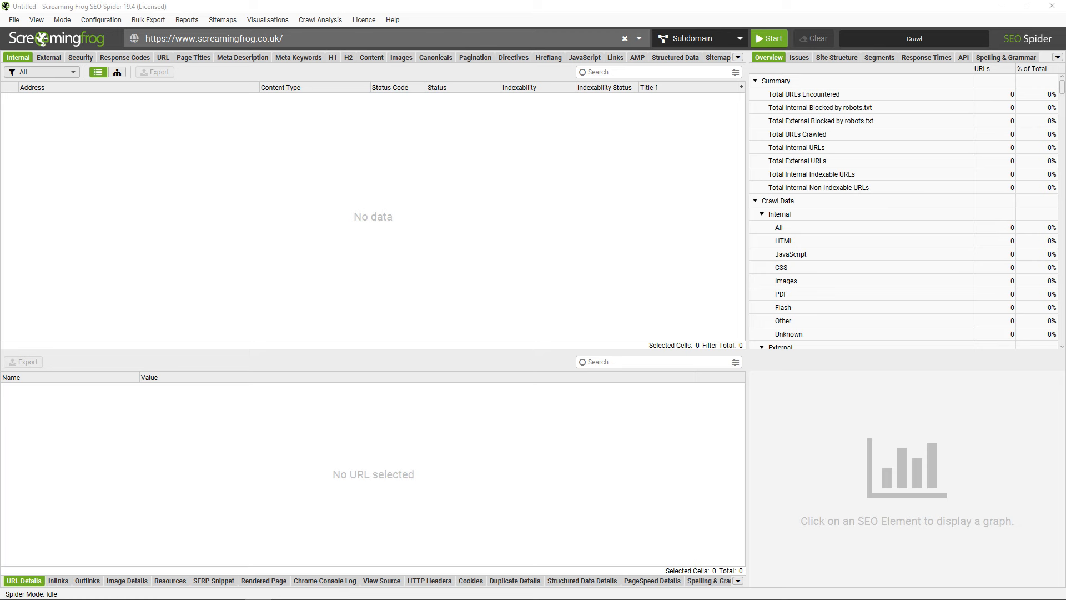
mouse_move(276, 257)
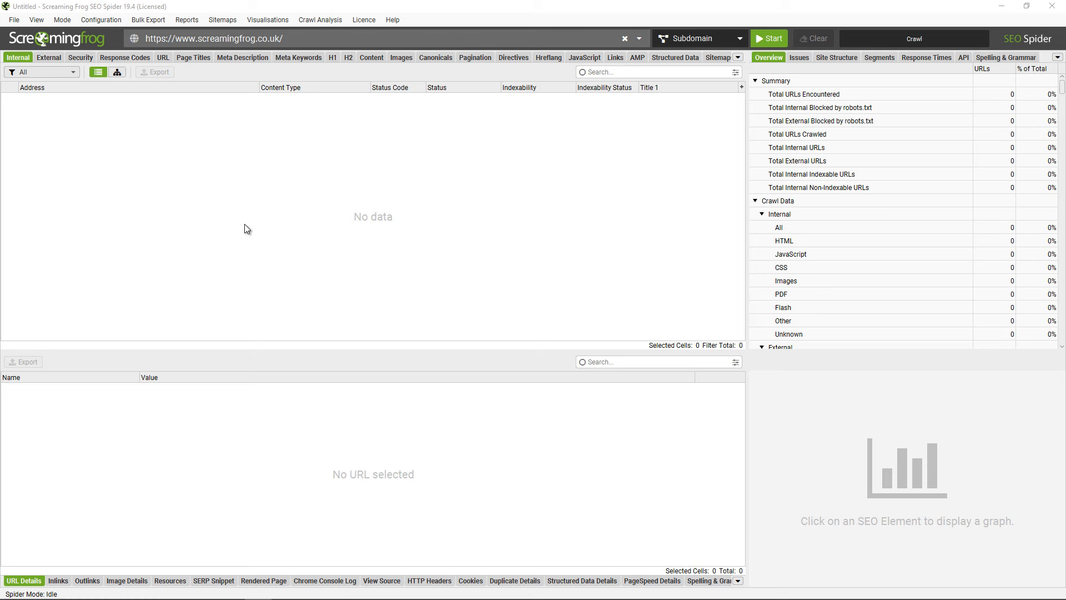
mouse_move(246, 237)
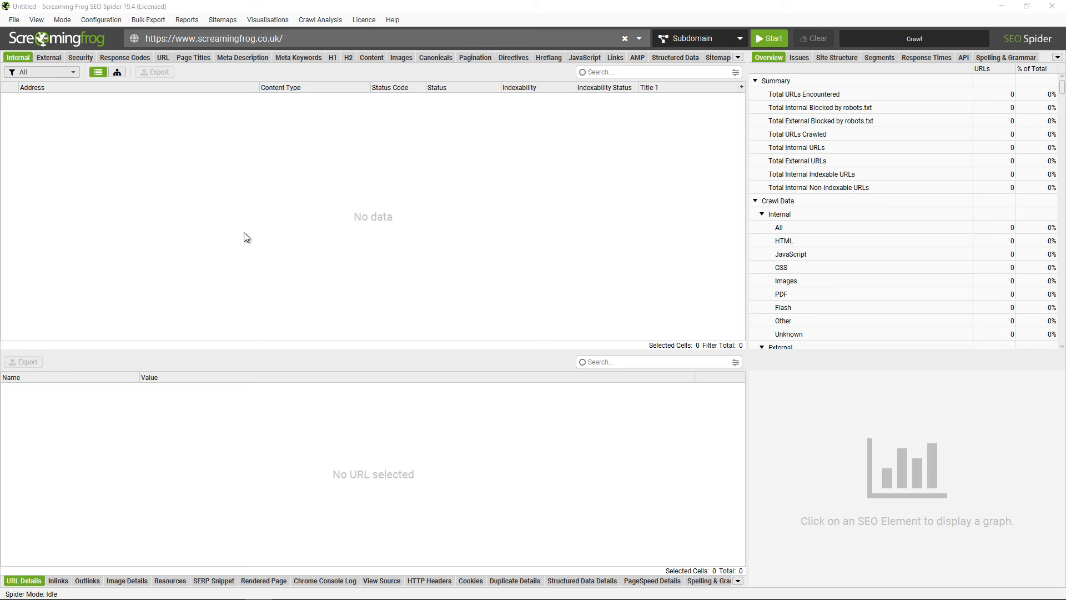
mouse_move(105, 146)
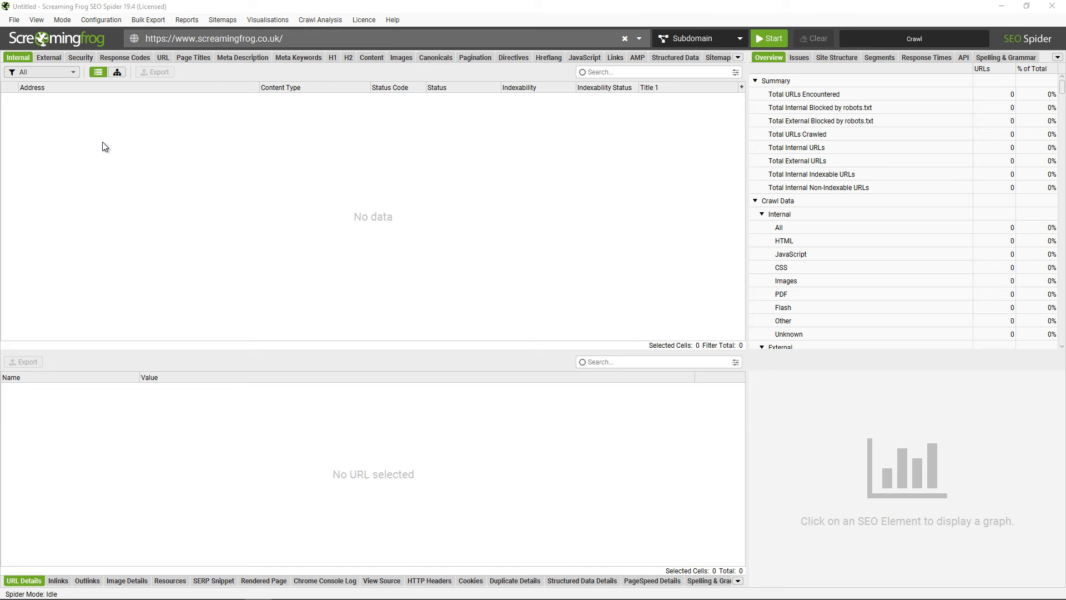
Review the storage mode settings and confirm them.
left_click(12, 19)
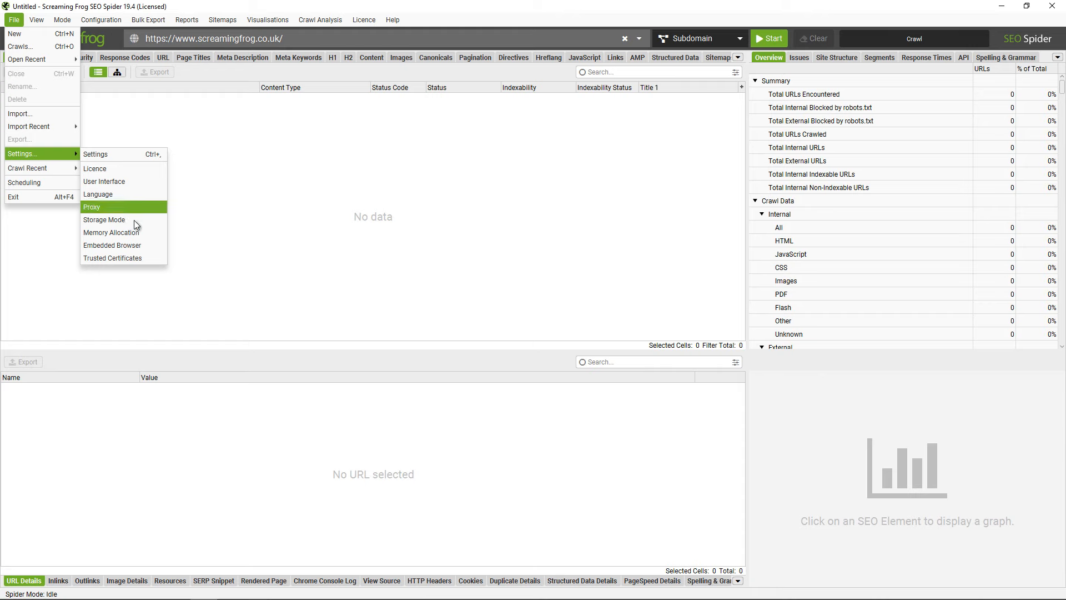
left_click(104, 220)
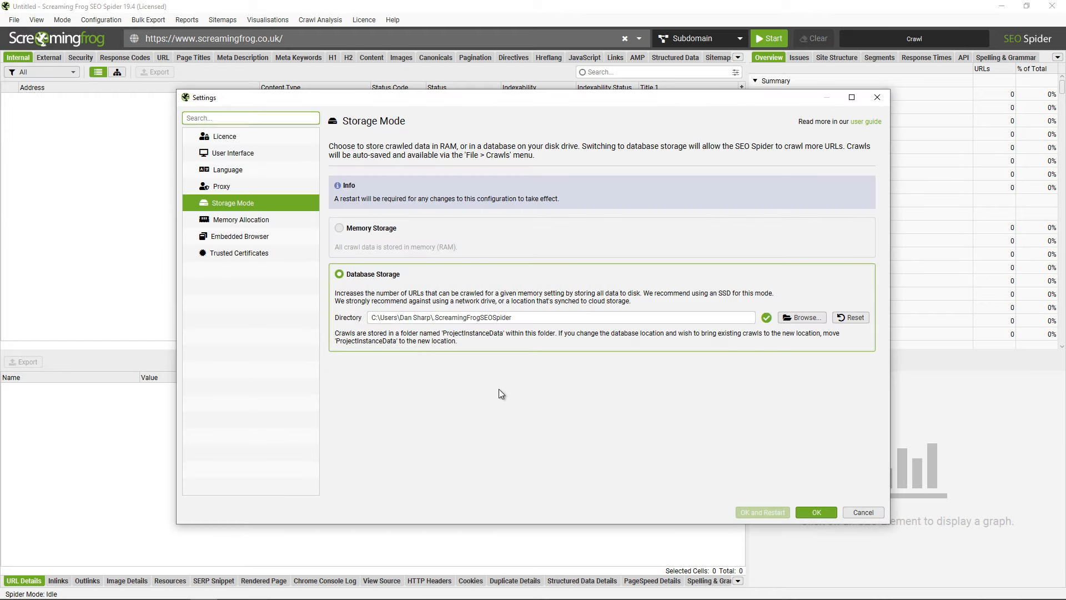
mouse_move(495, 393)
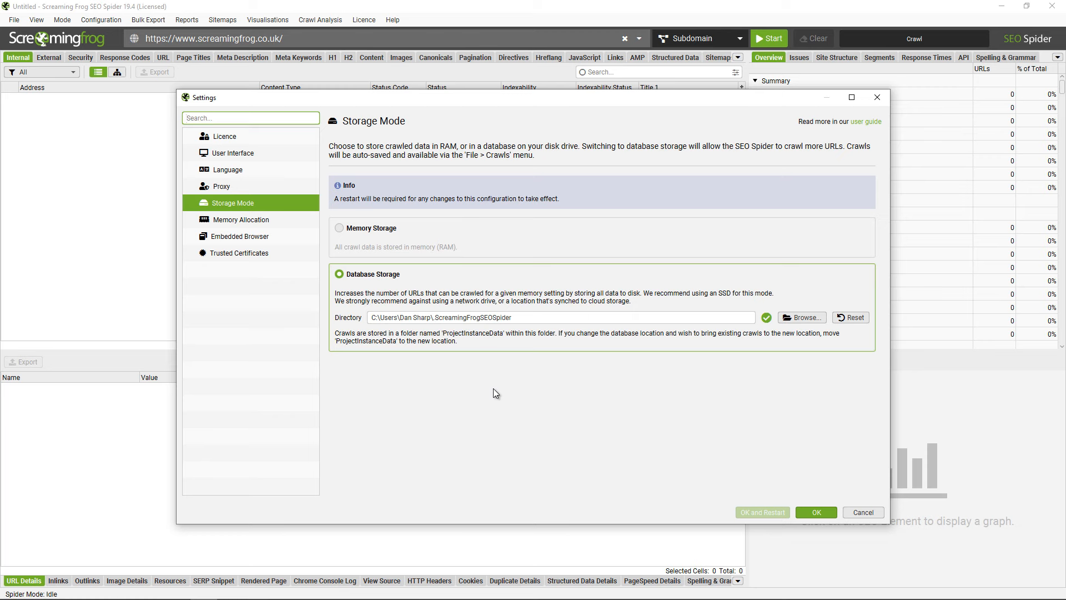
mouse_move(743, 441)
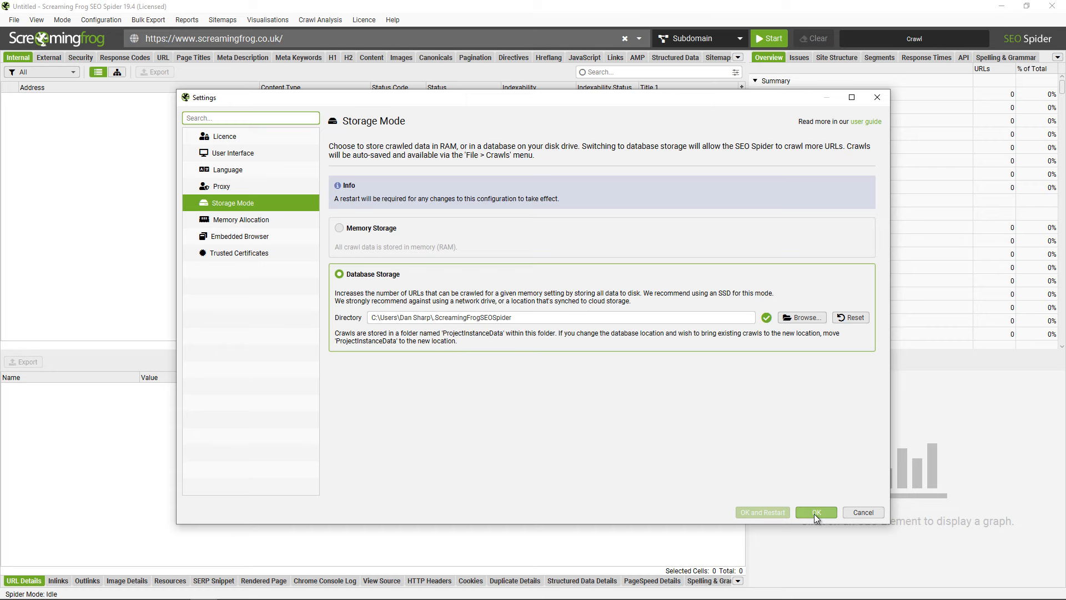
left_click(815, 512)
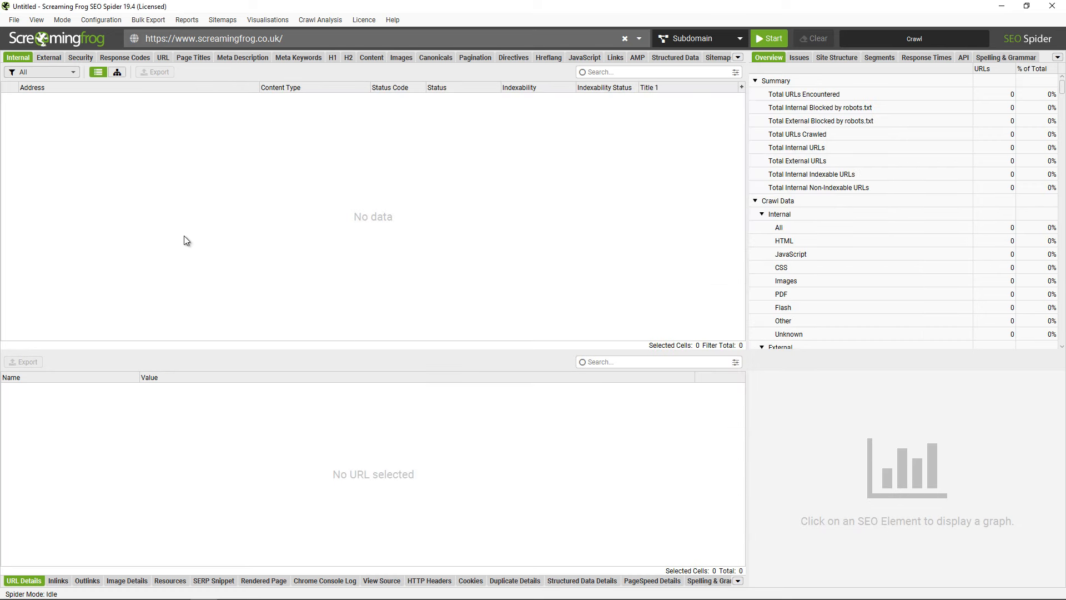
Bring up the segment setup, glance at the per-segment issues overview, and return to setup.
left_click(100, 19)
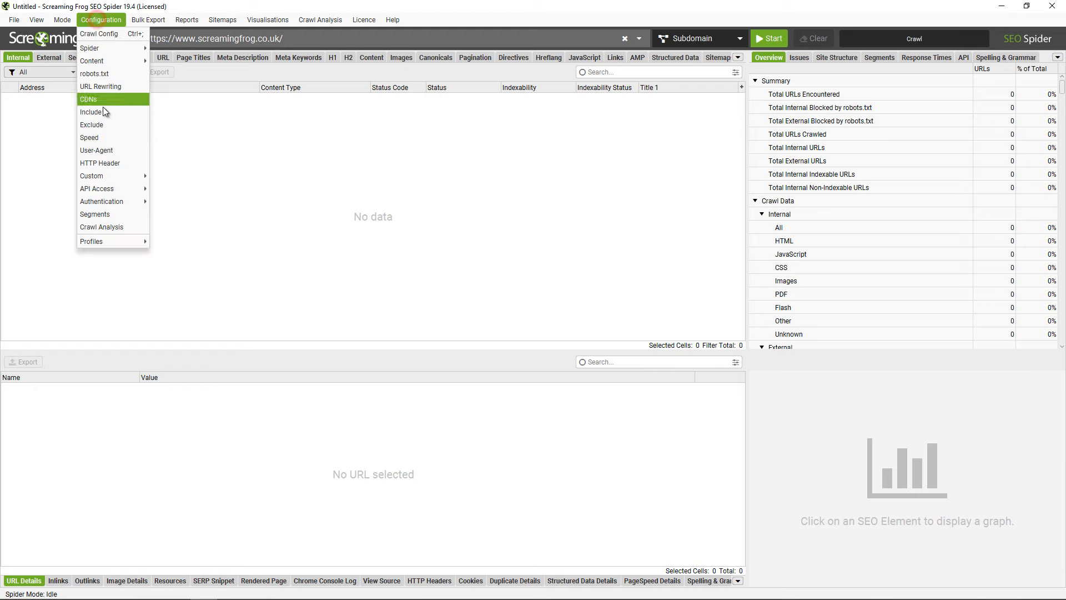
left_click(94, 214)
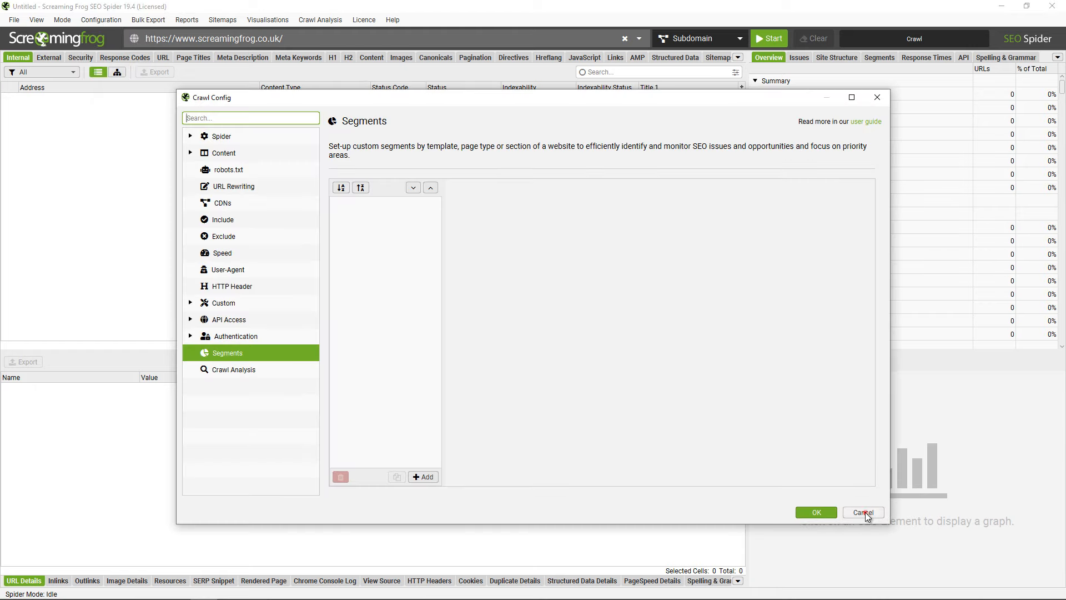
left_click(862, 512)
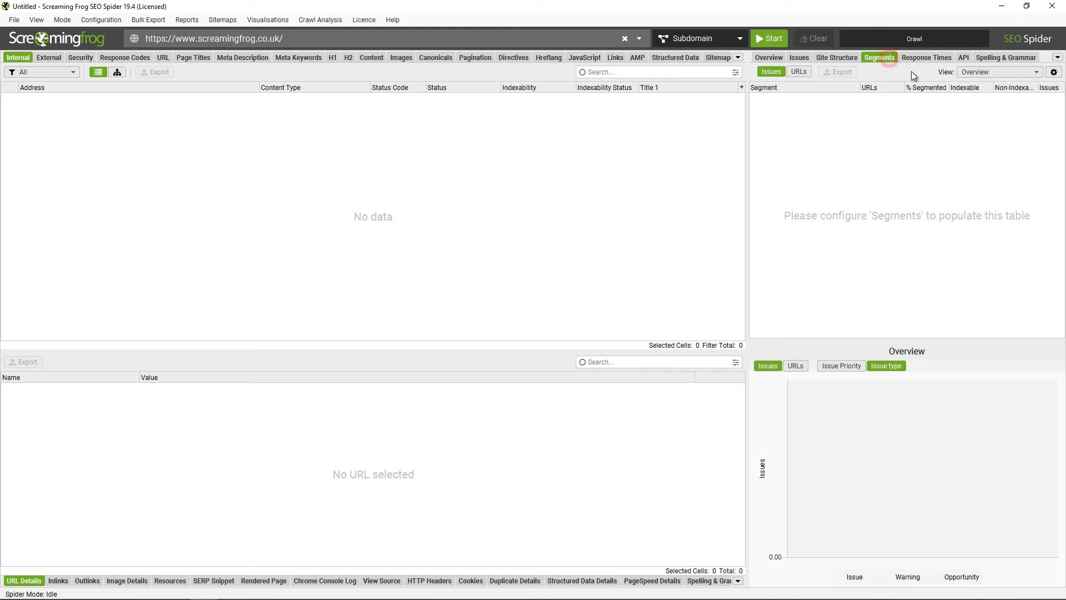
left_click(879, 57)
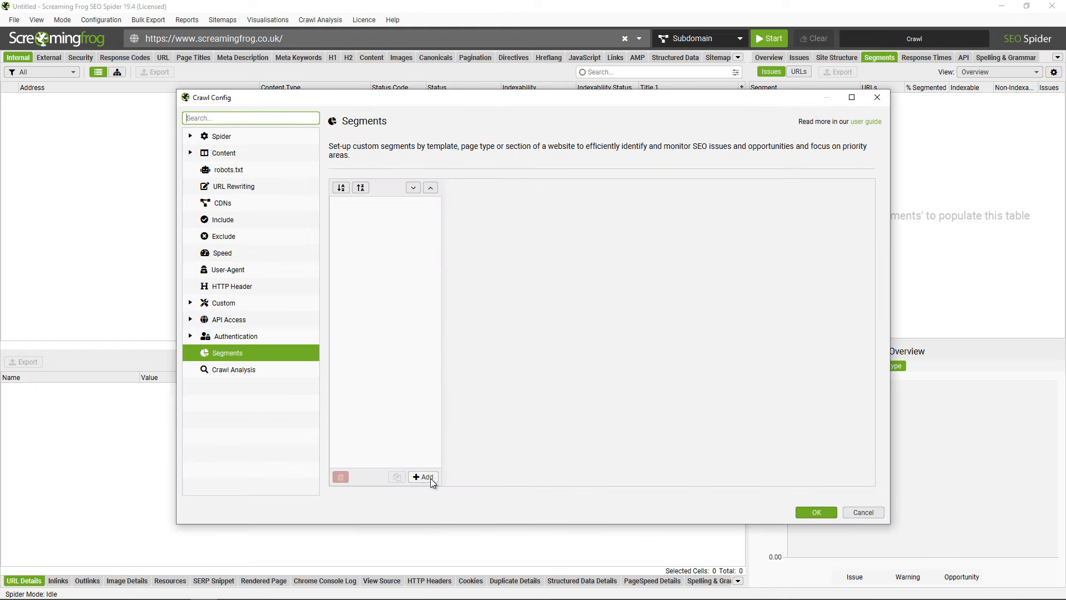
Add a Blog segment matching addresses containing /blog/, plus an SEO Spider segment.
left_click(421, 476)
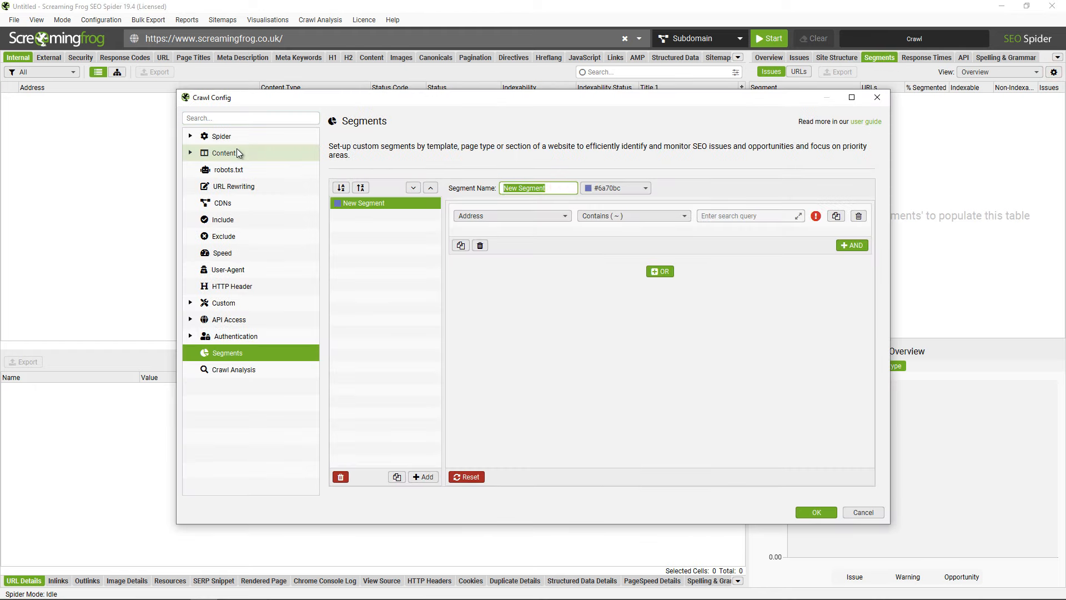
type("Blog")
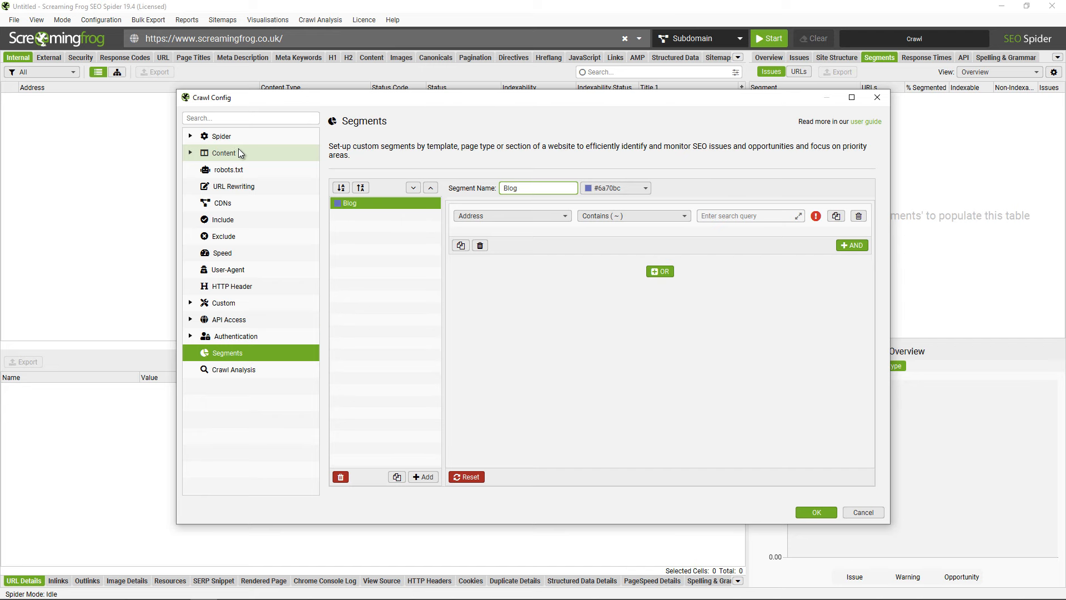
type("/blog/")
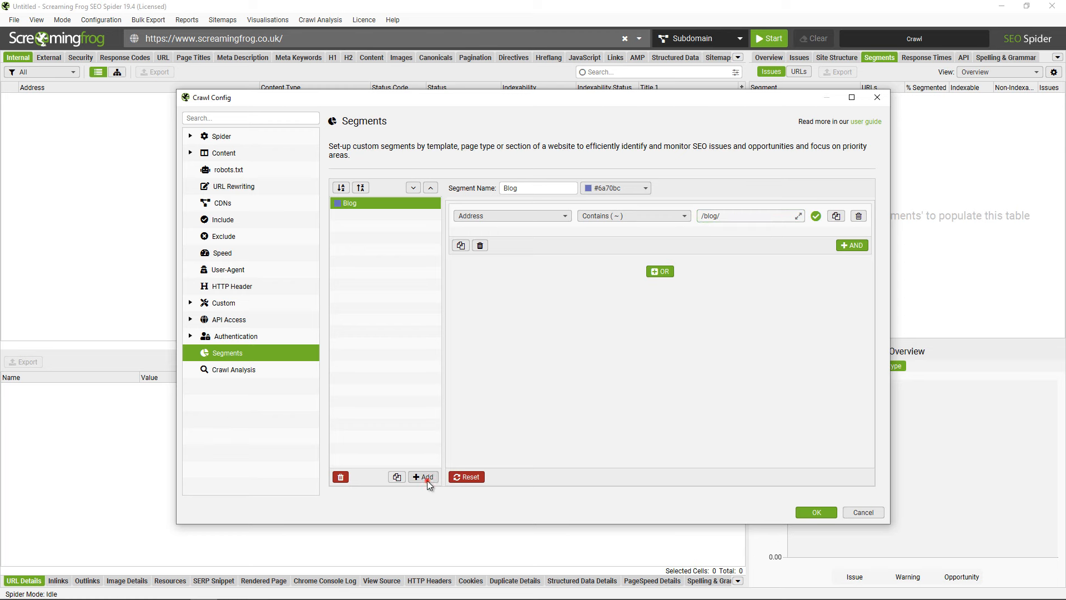
left_click(422, 476)
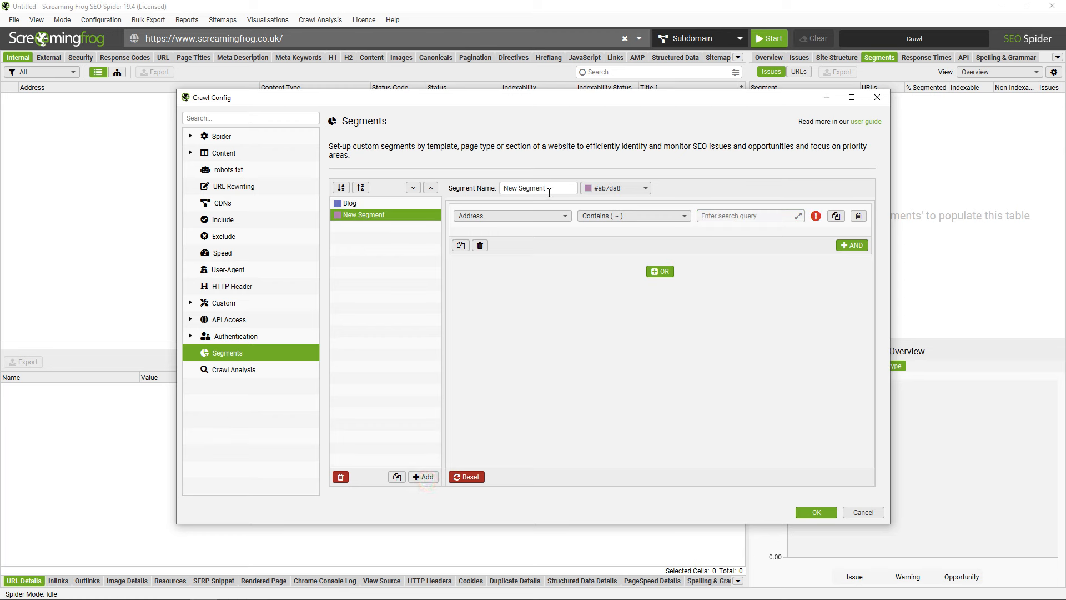
type("SEO Spider")
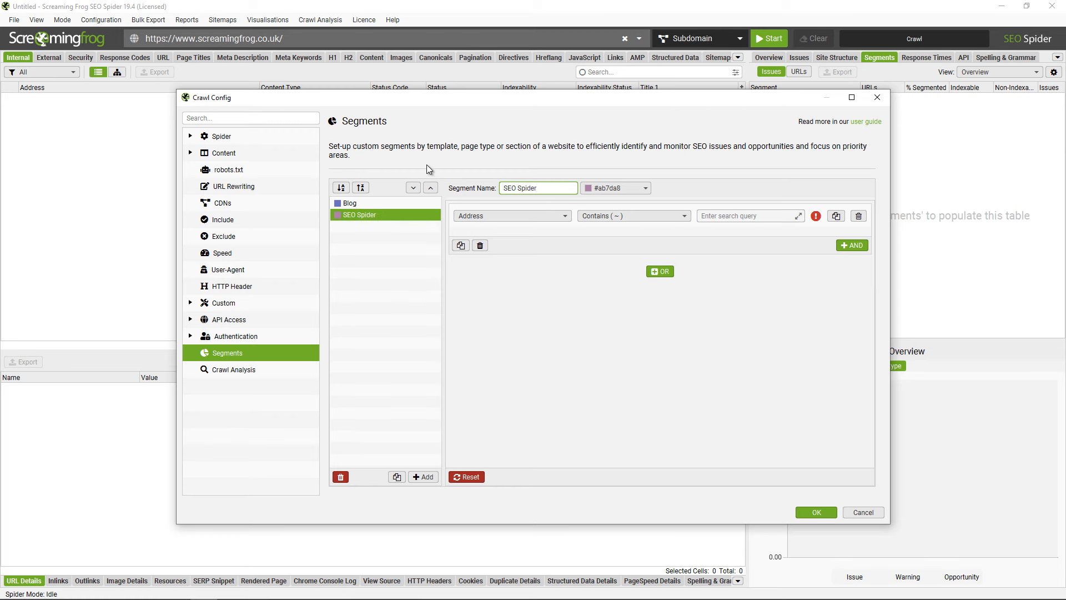
type("/sec")
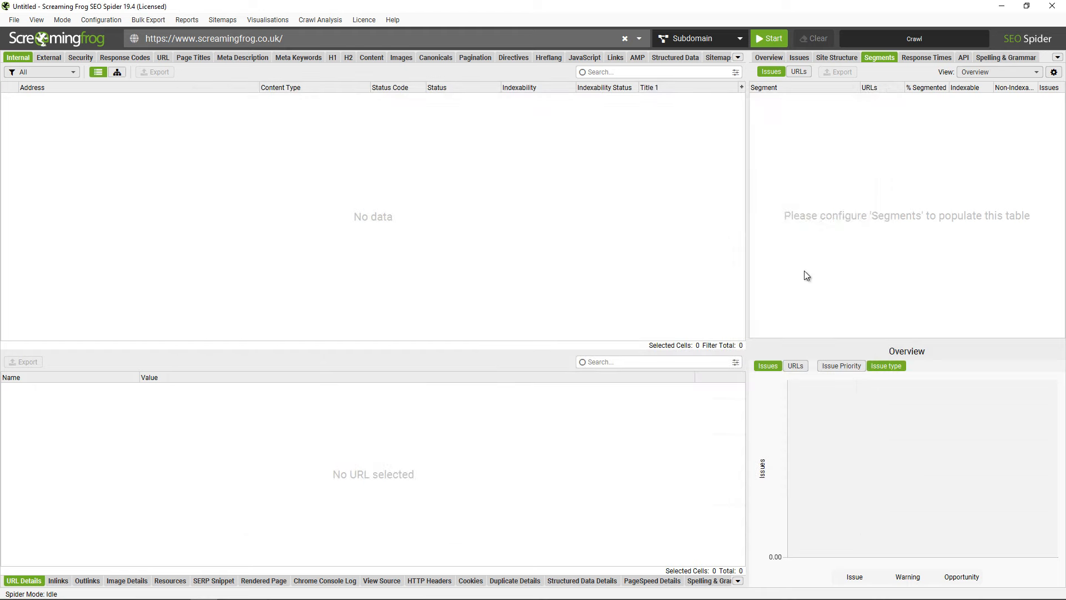
Crawl the site, pause at about 112 URLs, and scroll to the Segments column.
left_click(768, 38)
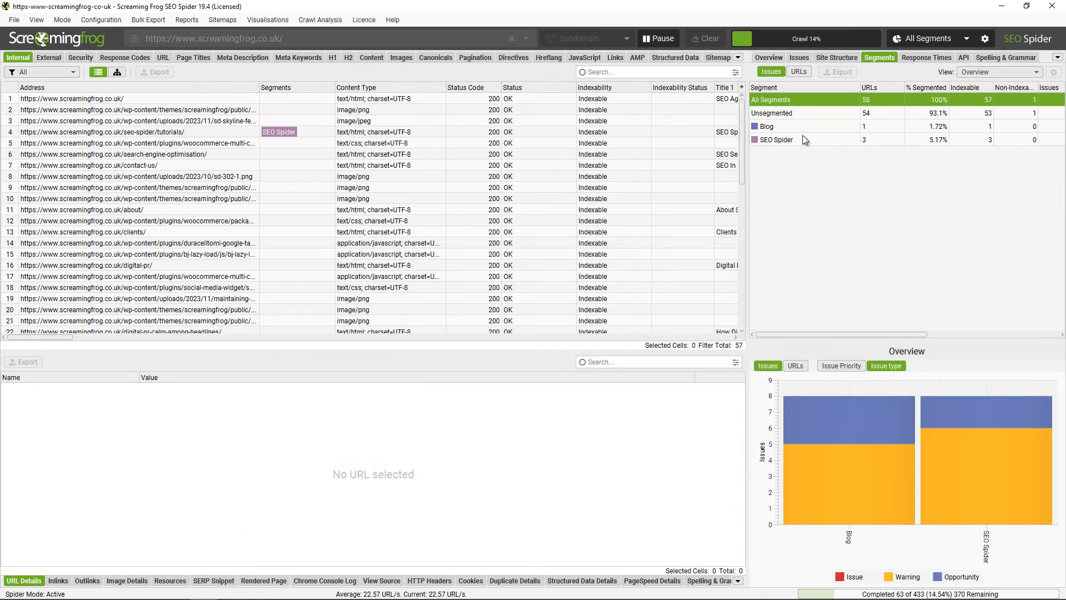
left_click(657, 38)
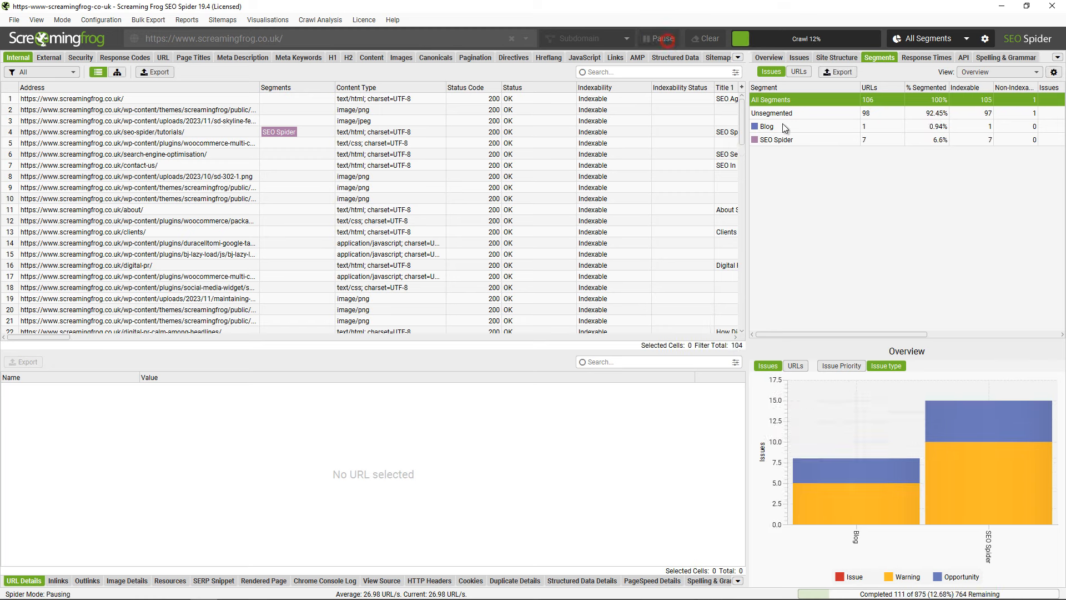
left_click(657, 38)
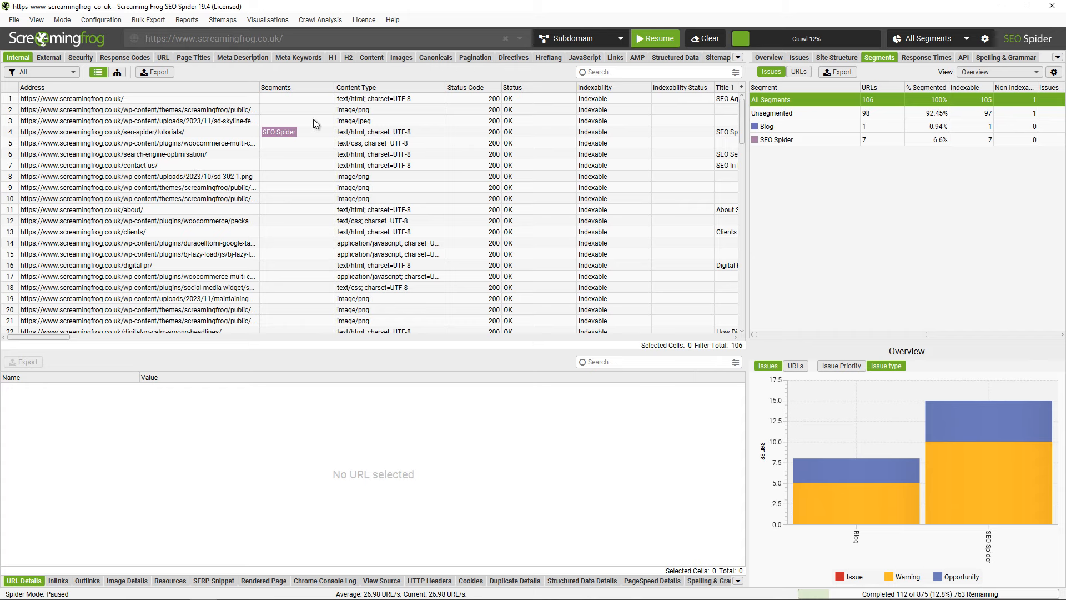
scroll("down", 3)
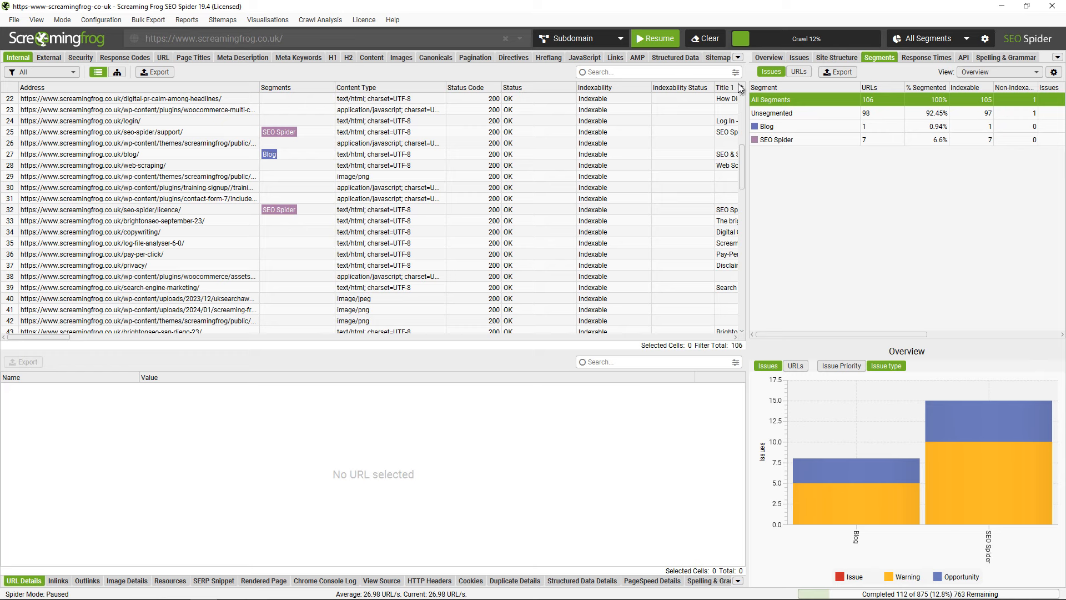
Show Custom Extraction body class results and review the Custom search and extraction options.
left_click(737, 57)
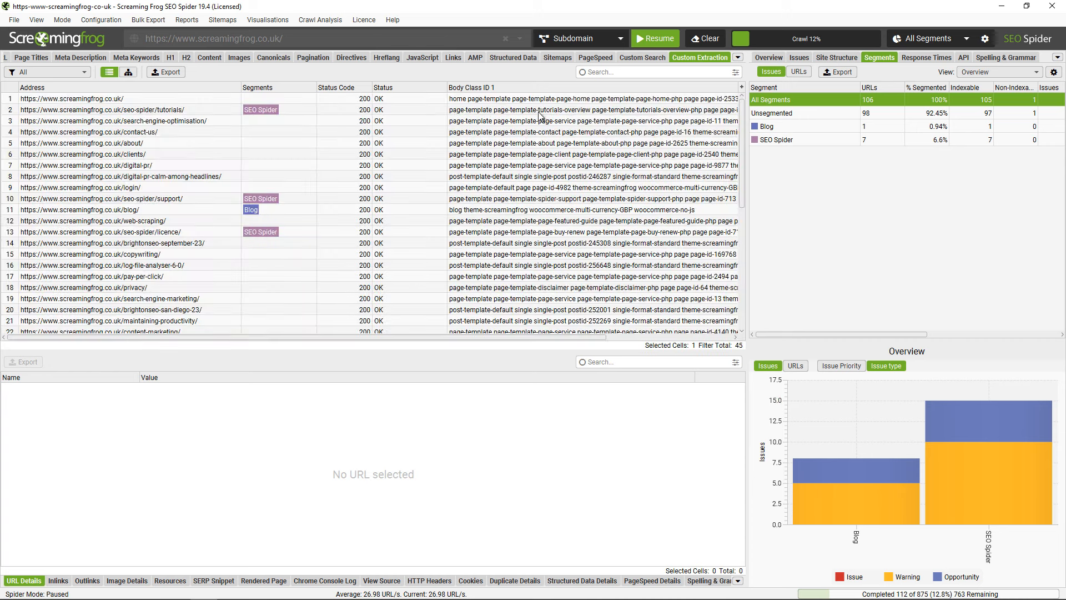
left_click(100, 19)
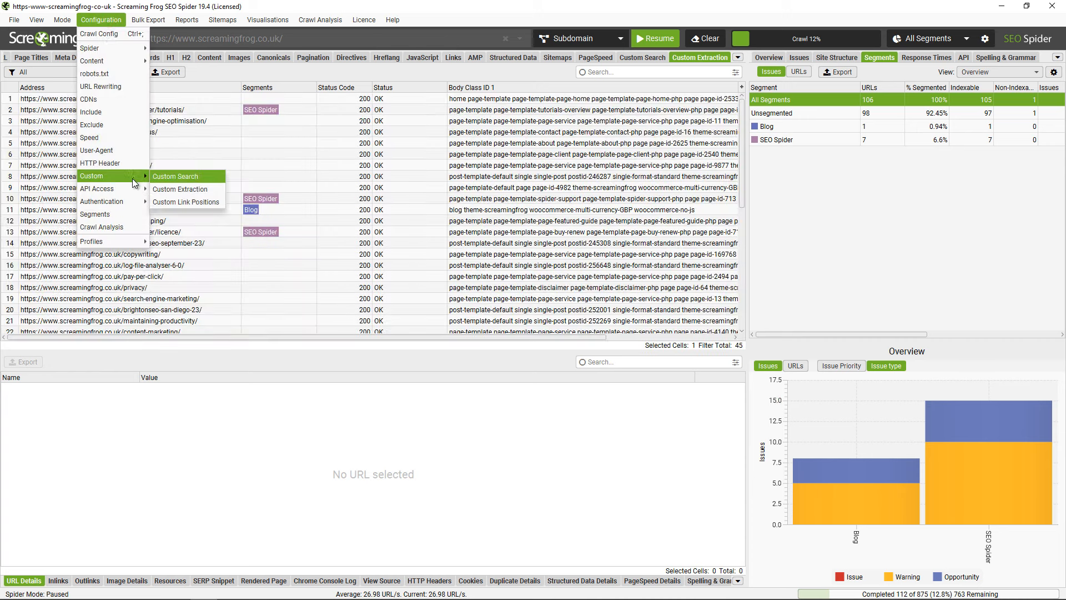
left_click(179, 188)
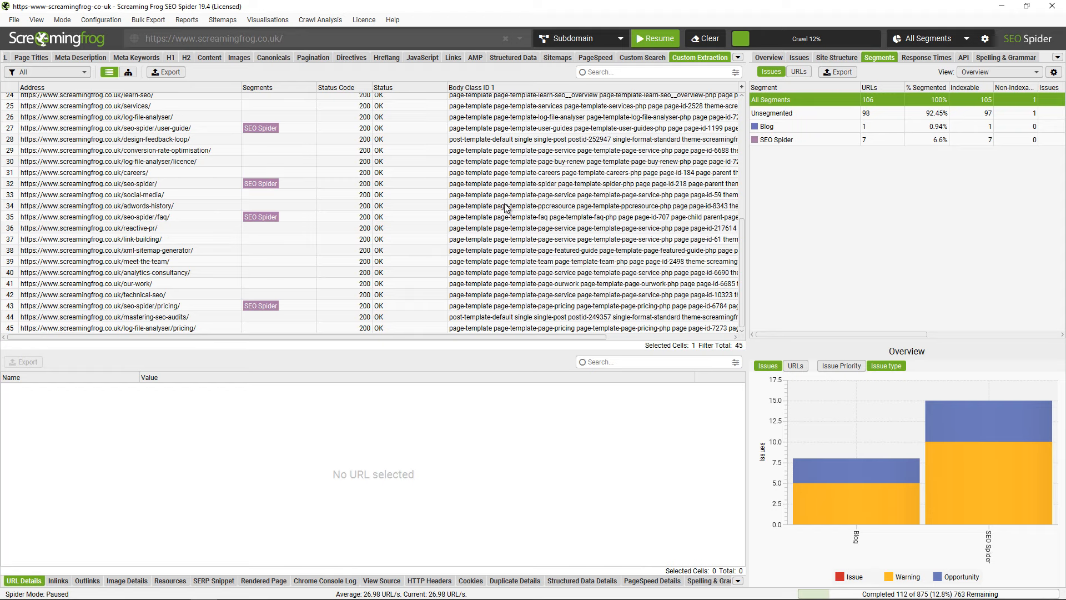
mouse_move(1051, 82)
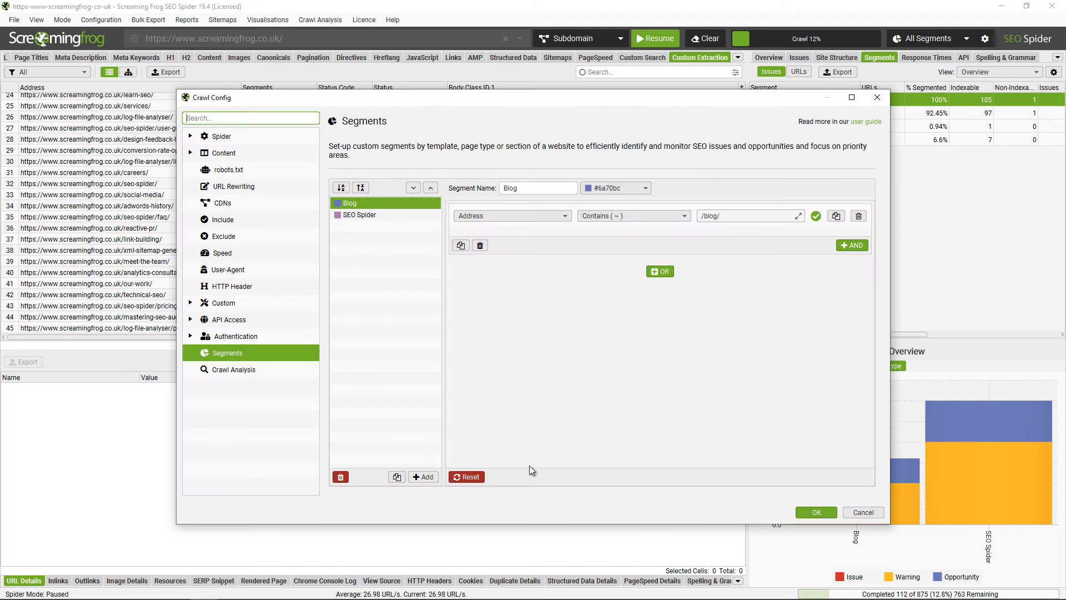
Add a Tutorials segment where Extractor (1) contains the template class, then resegment.
left_click(422, 476)
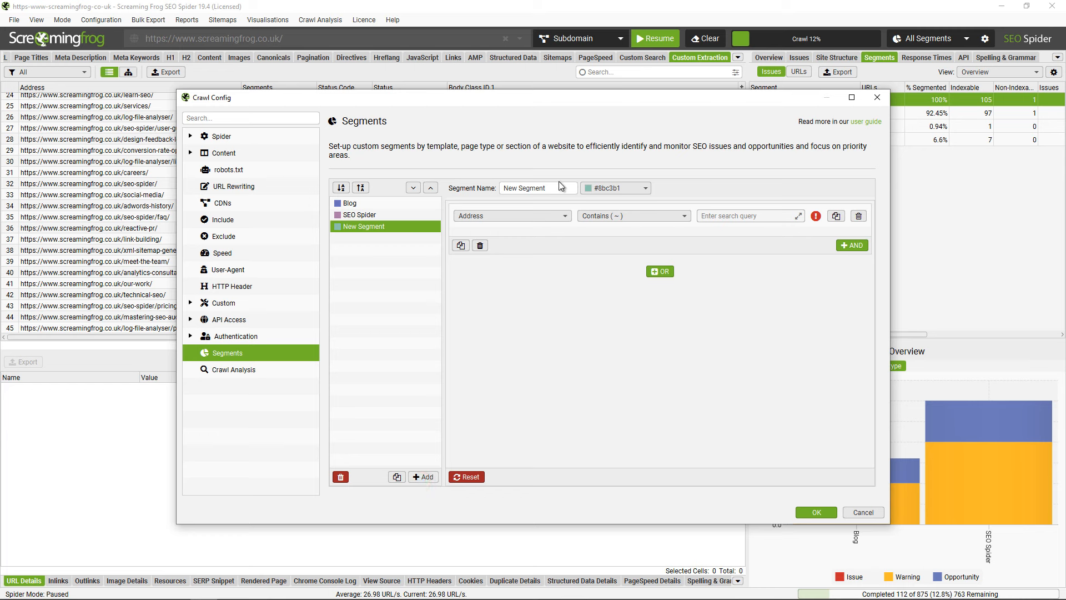
type("Tutorials")
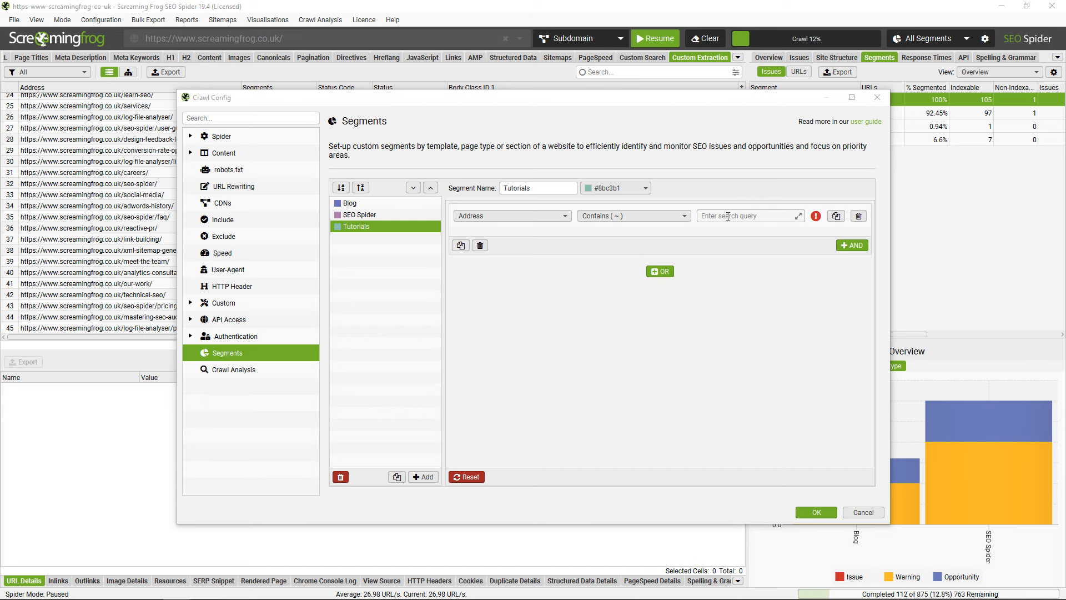
left_click(511, 215)
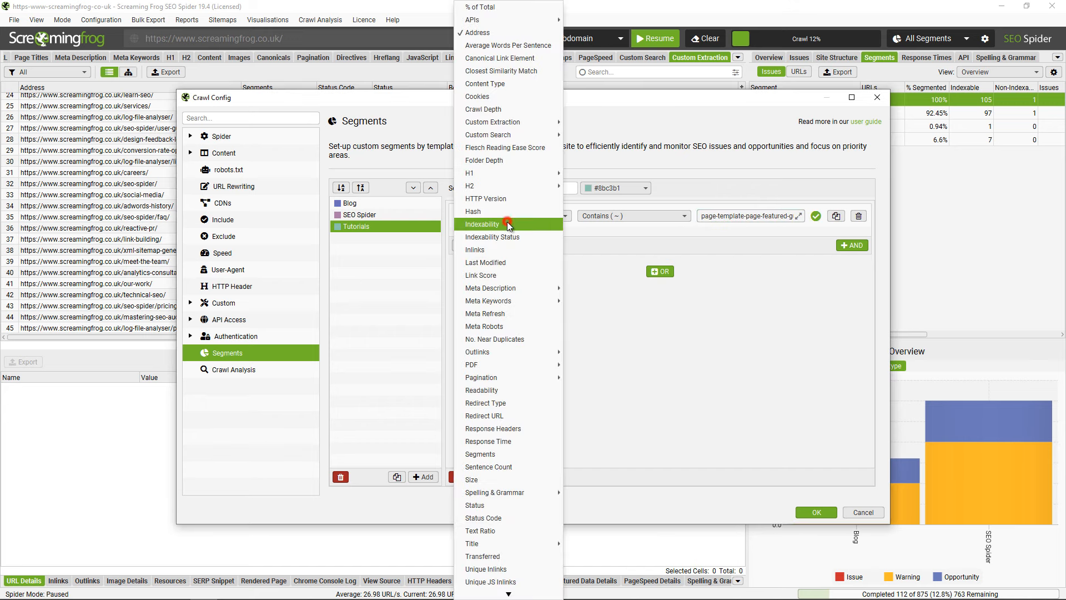
mouse_move(492, 122)
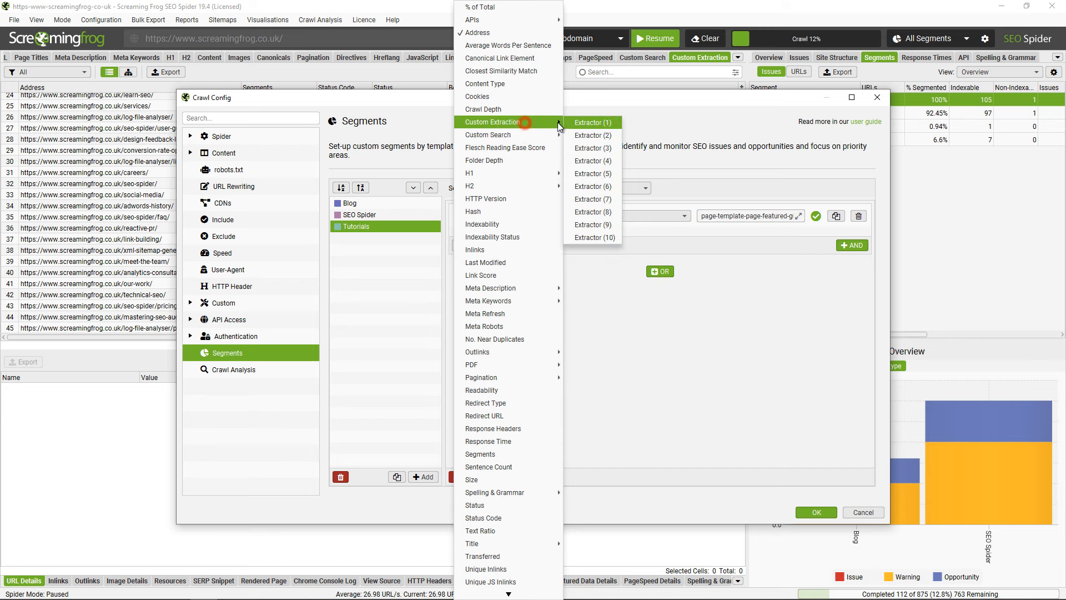
left_click(591, 122)
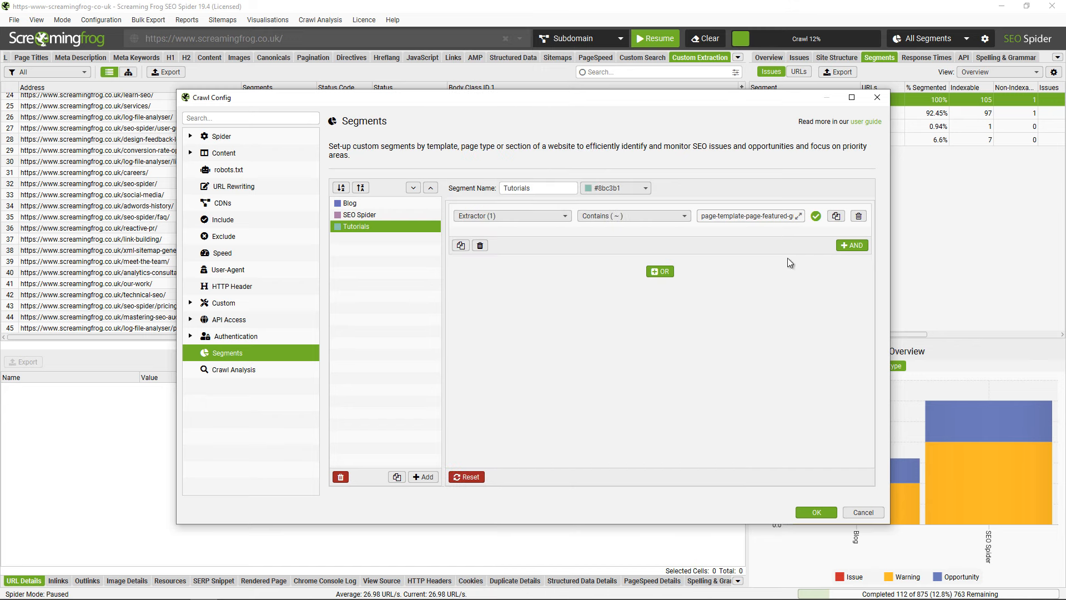
left_click(748, 215)
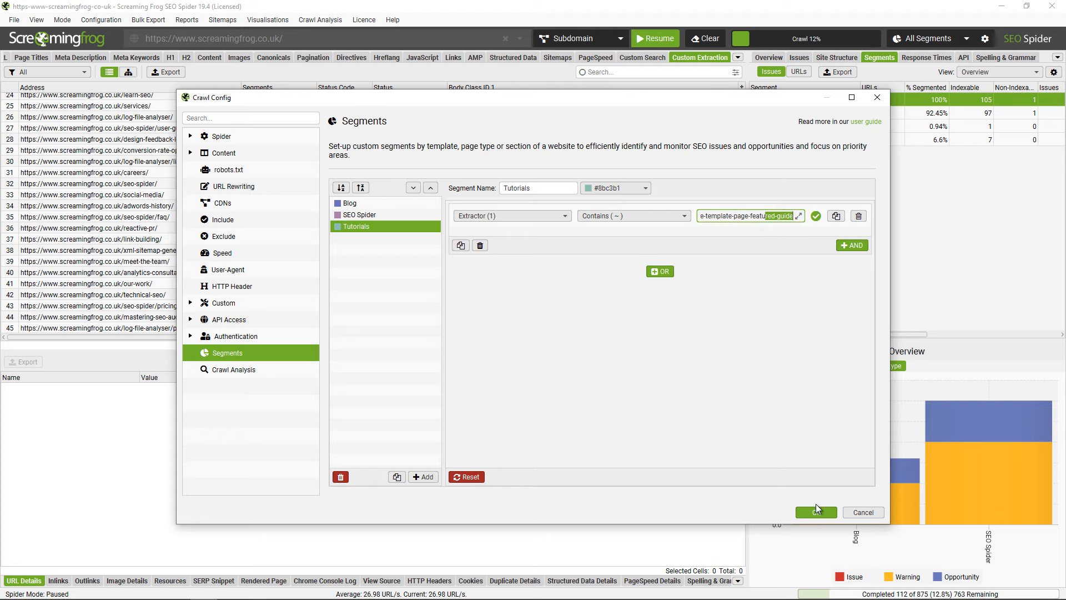
left_click(815, 512)
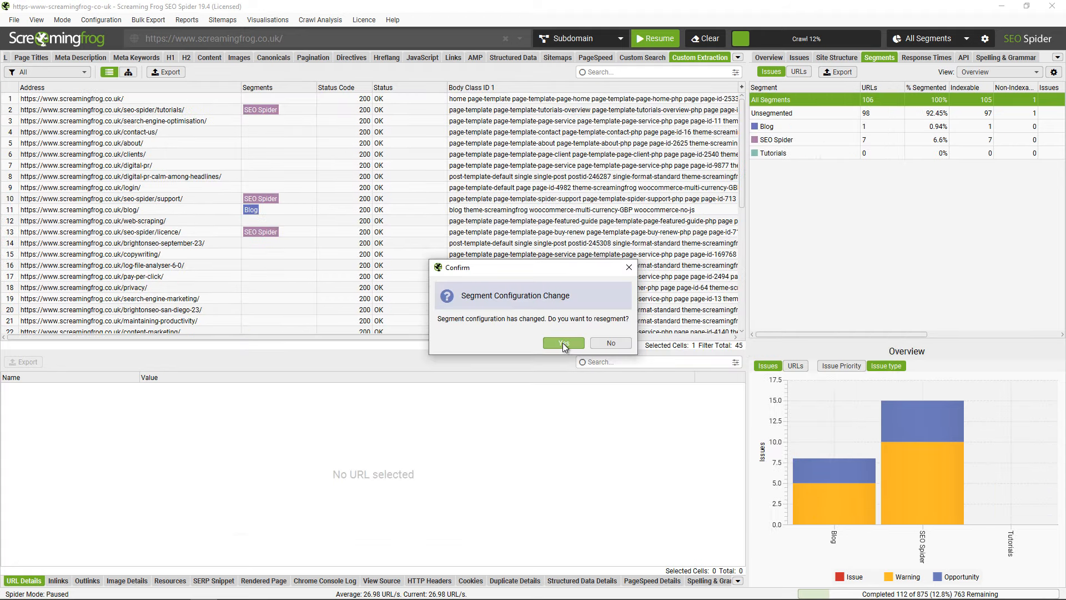
left_click(562, 342)
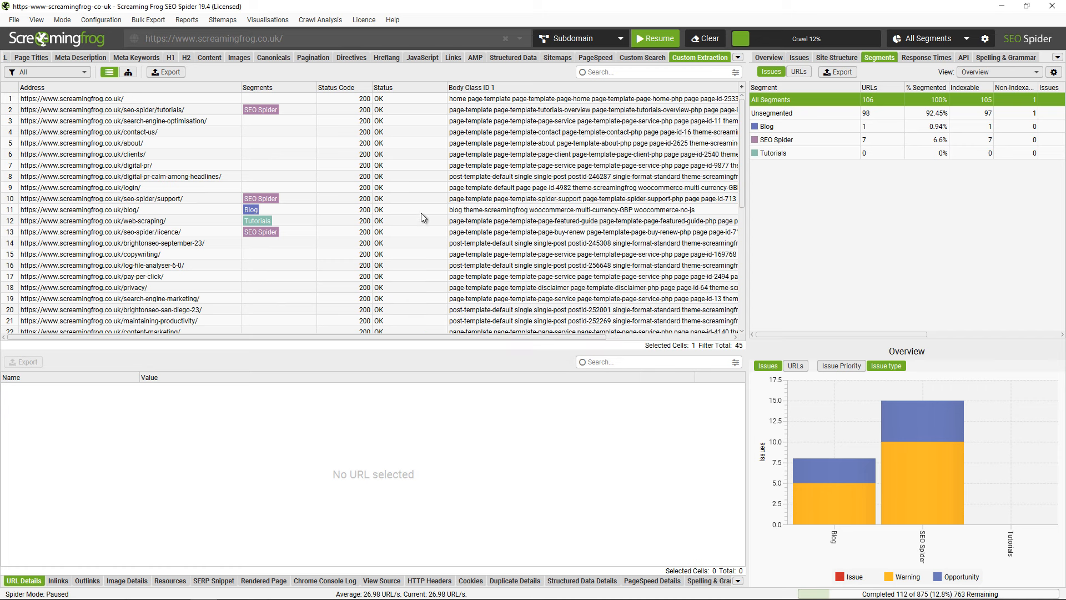
Resume crawling, then pause at 262 URLs with 13 pages tagged Tutorials.
left_click(653, 38)
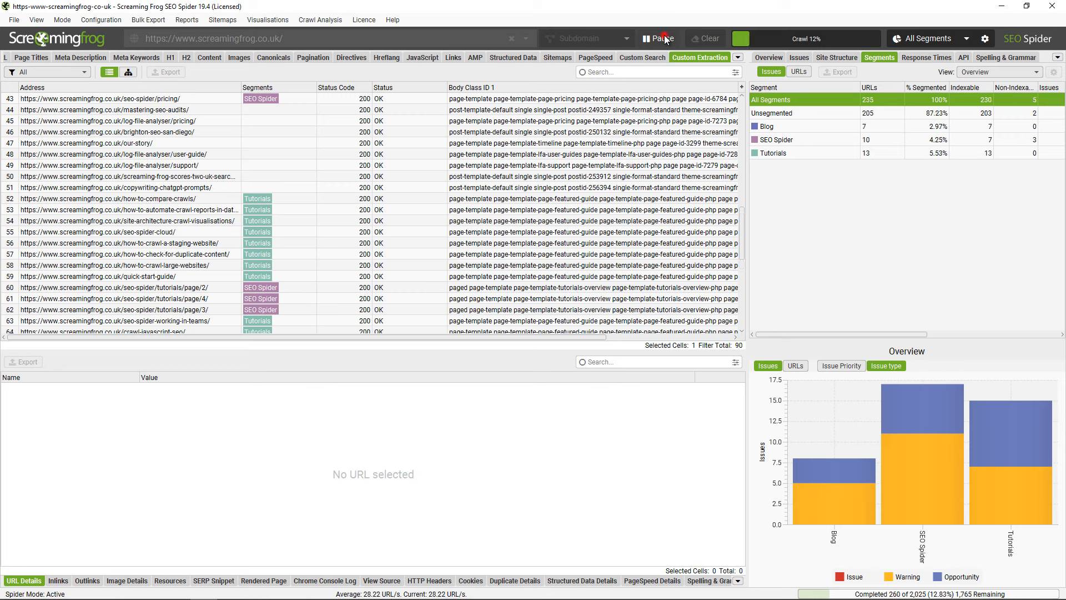
left_click(657, 38)
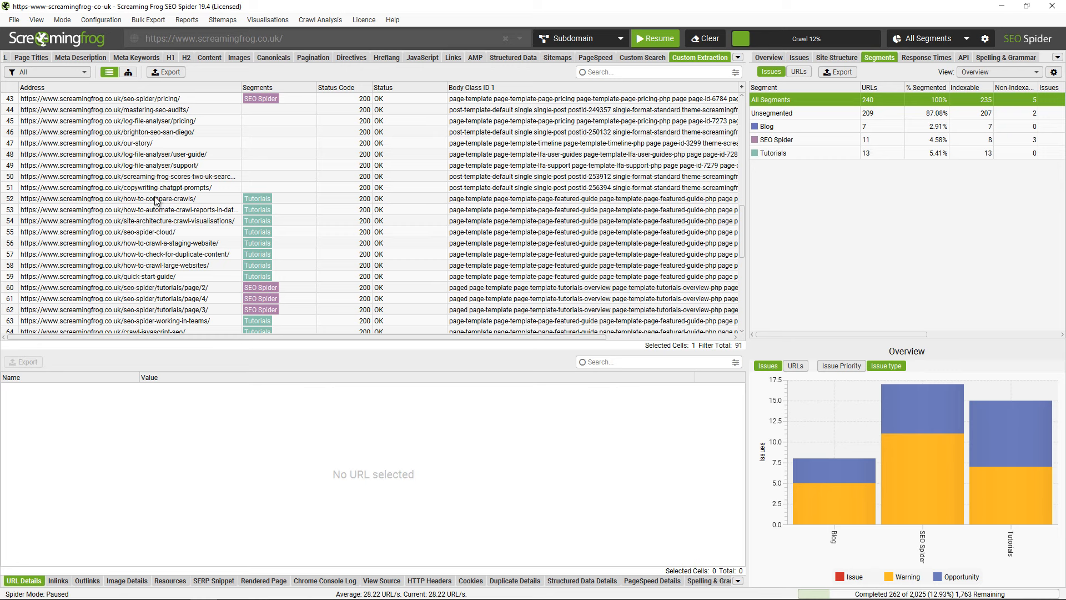
Load the 'sf segmented' configuration profile and dismiss the success message.
left_click(100, 19)
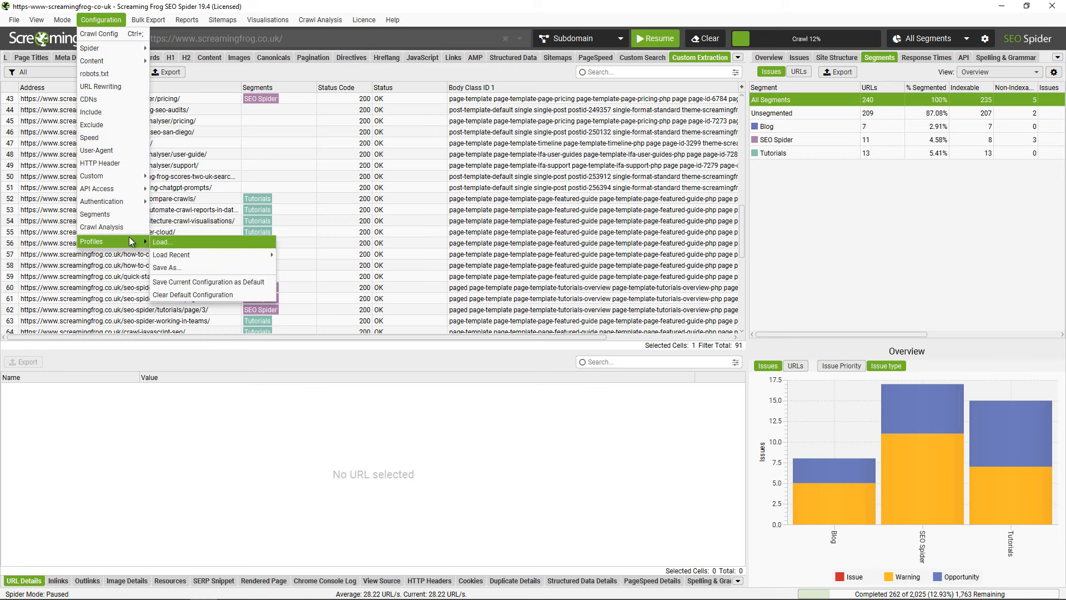
mouse_move(166, 267)
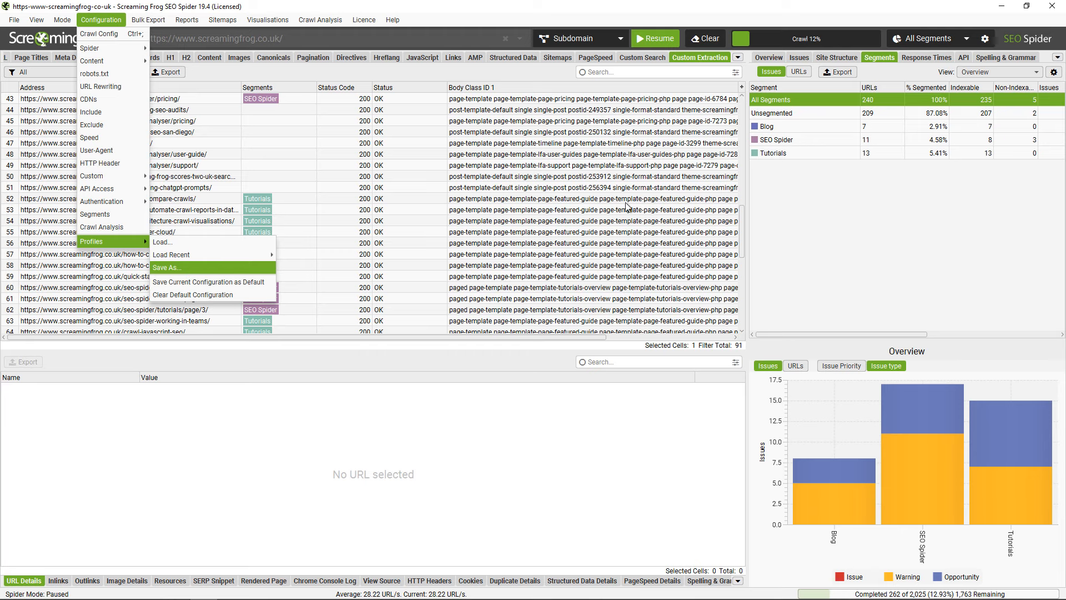
left_click(704, 38)
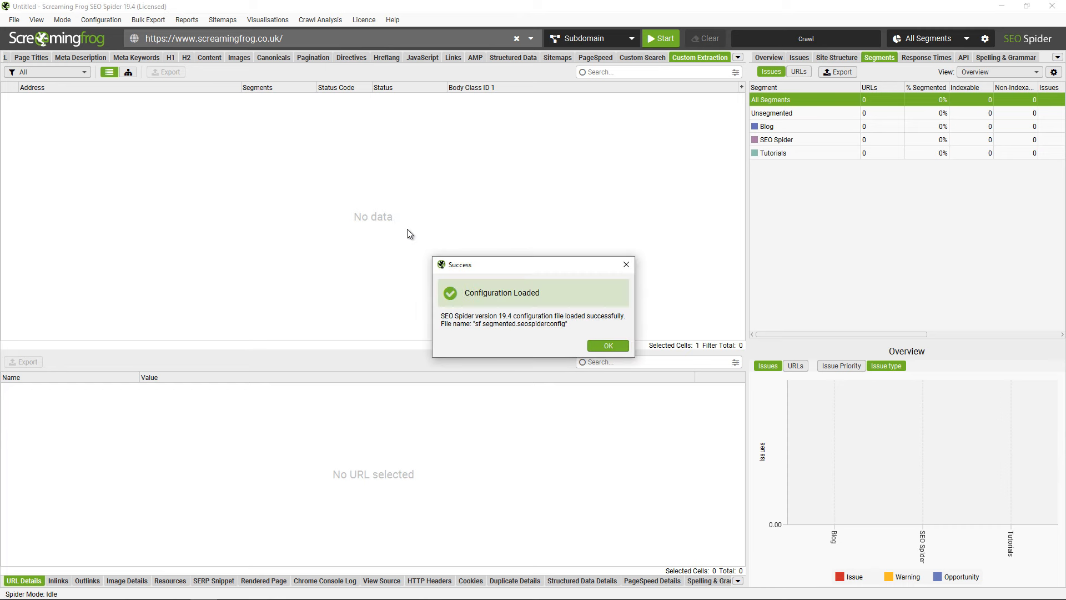
left_click(606, 345)
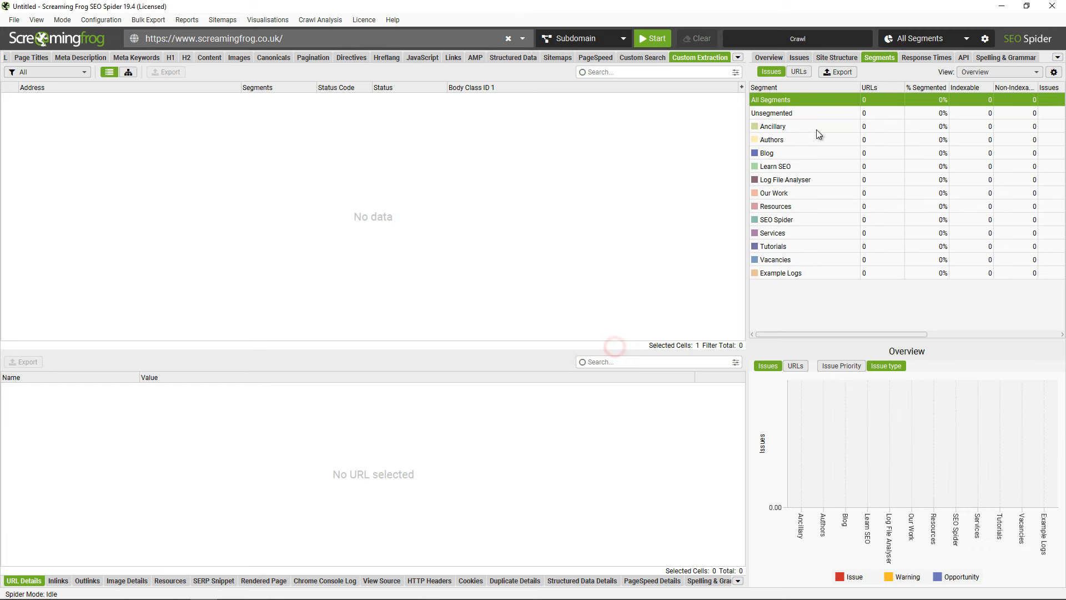
Start a fresh crawl, list internal URLs with segments, and show per-segment issues.
left_click(651, 38)
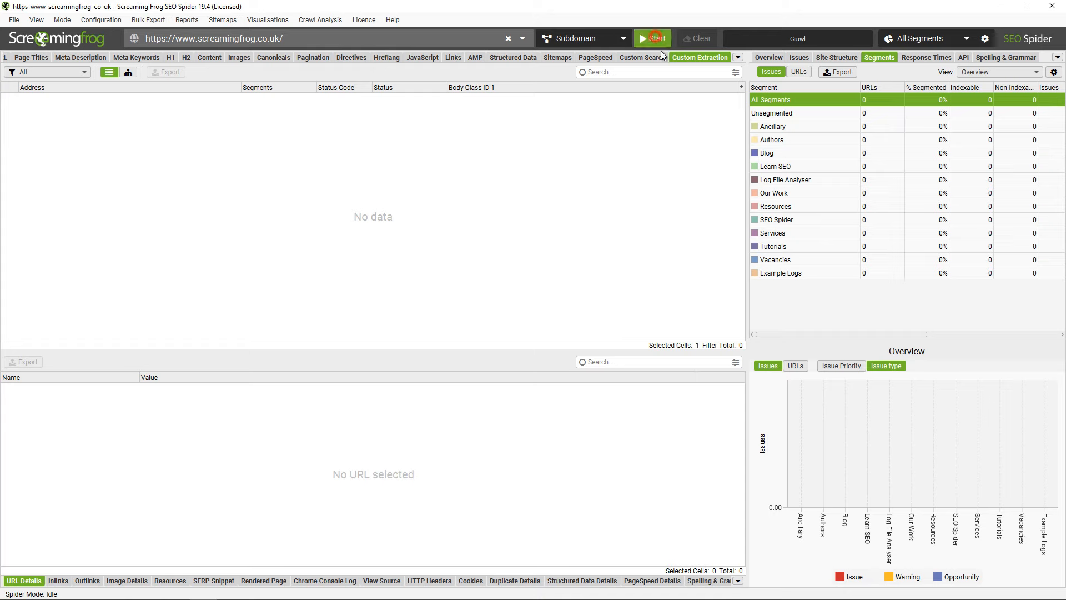
left_click(651, 38)
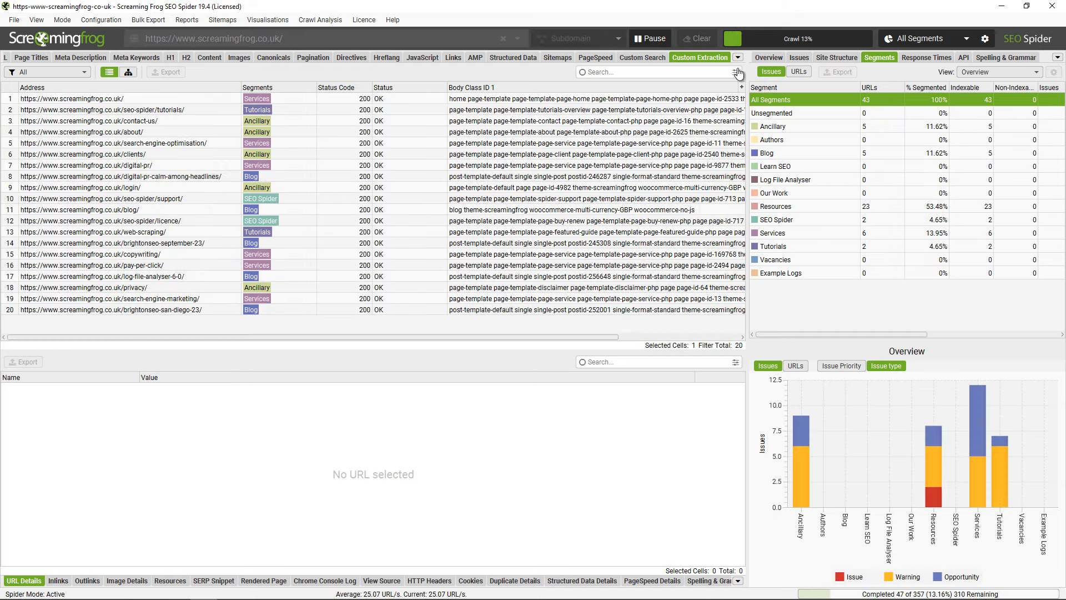
left_click(17, 57)
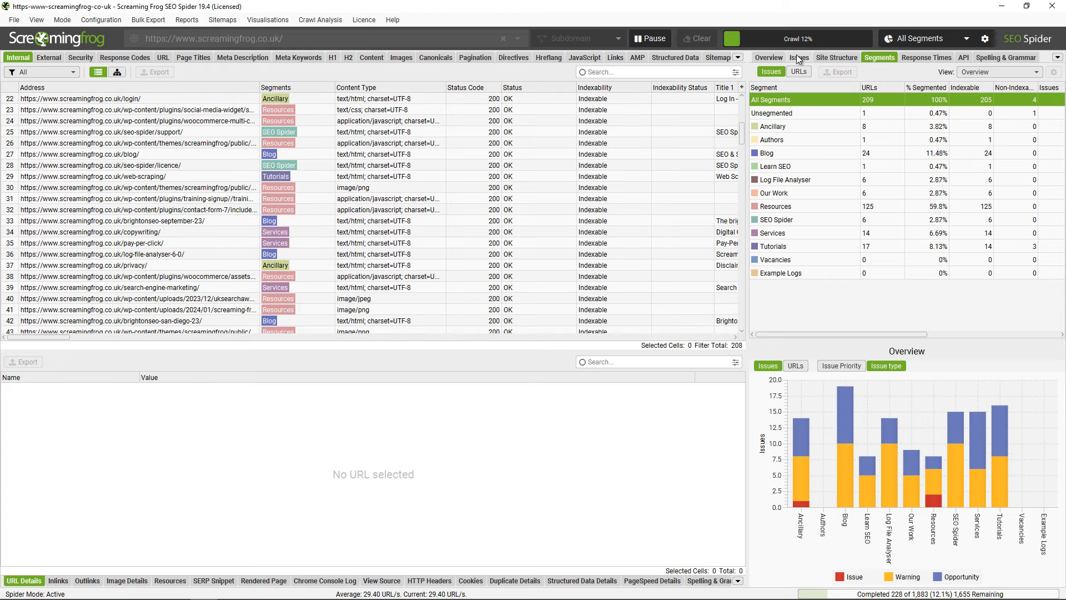
left_click(798, 57)
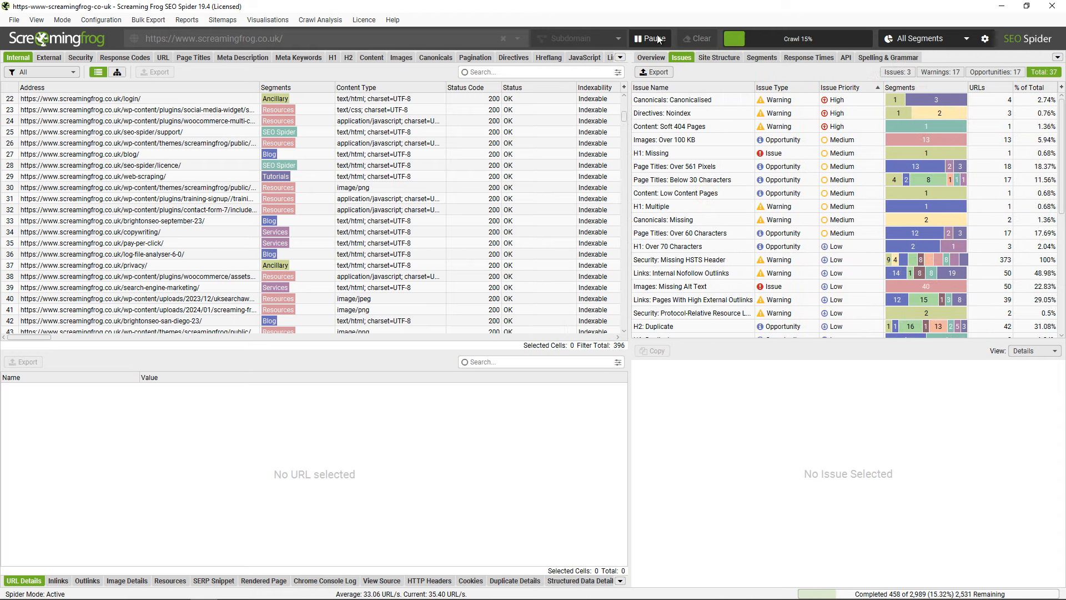
Pause the new crawl at 484 URLs to check affected segments per issue.
left_click(649, 38)
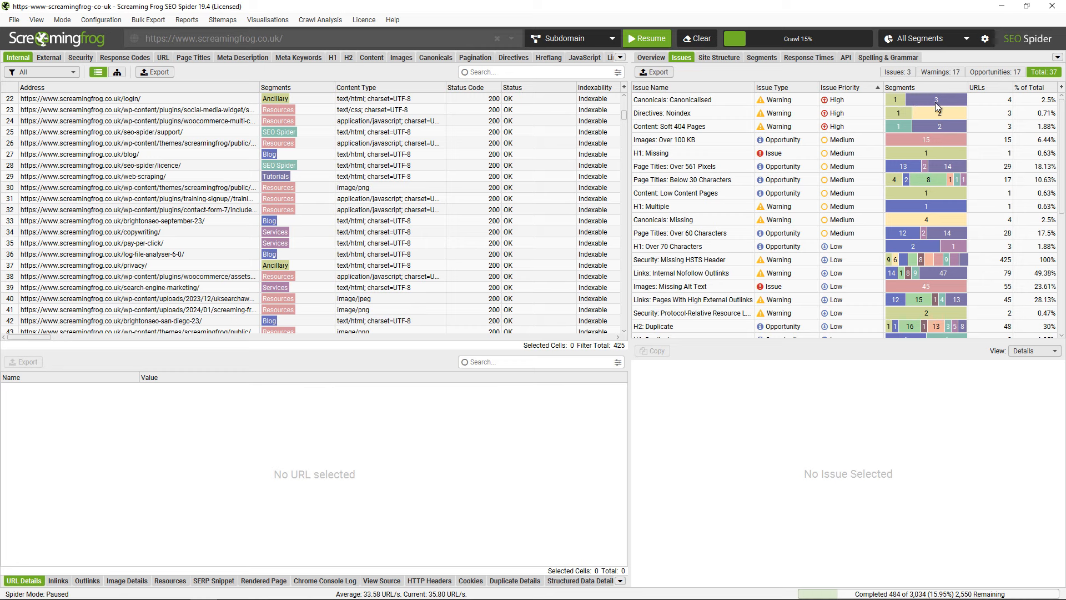
mouse_move(936, 102)
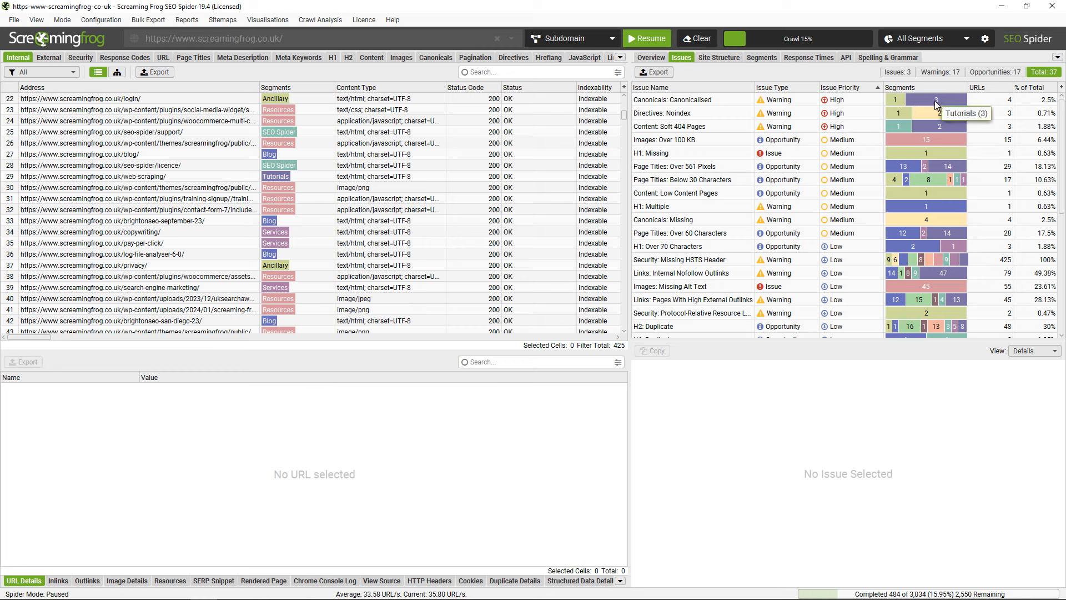
mouse_move(897, 106)
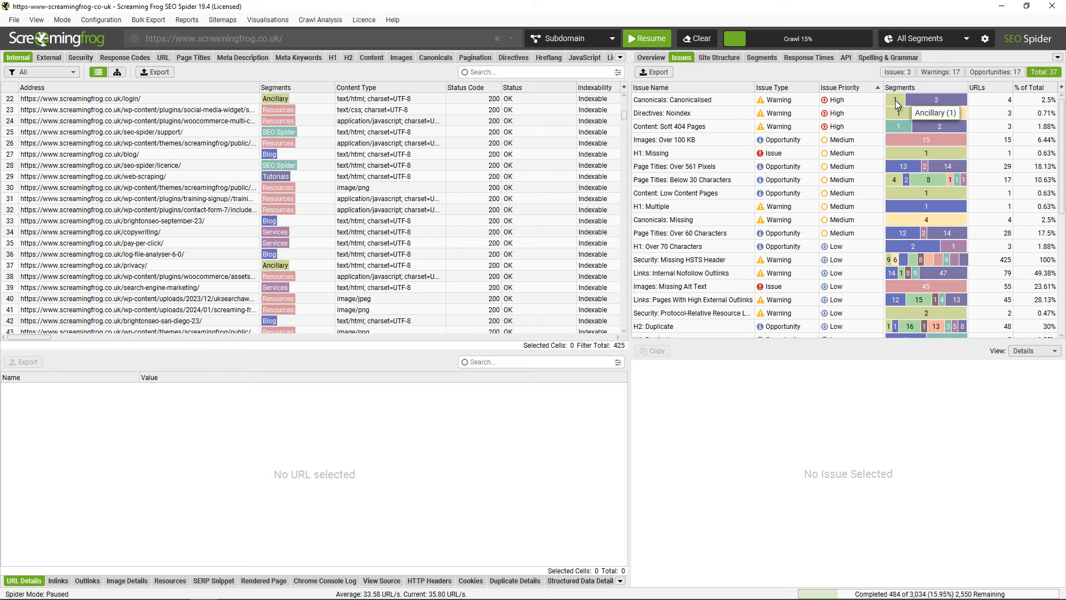
mouse_move(901, 121)
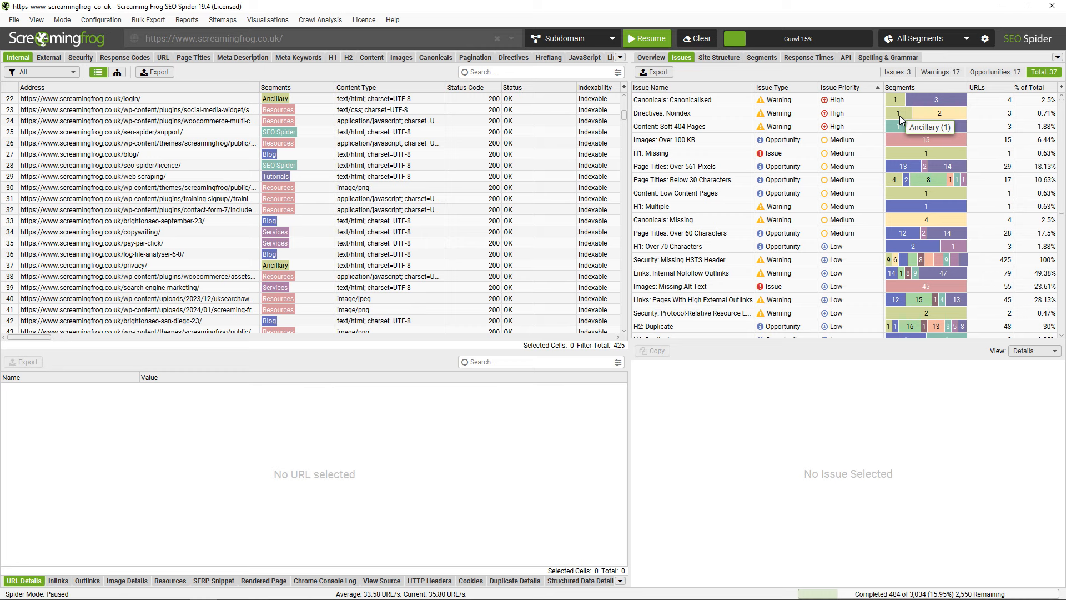
mouse_move(932, 114)
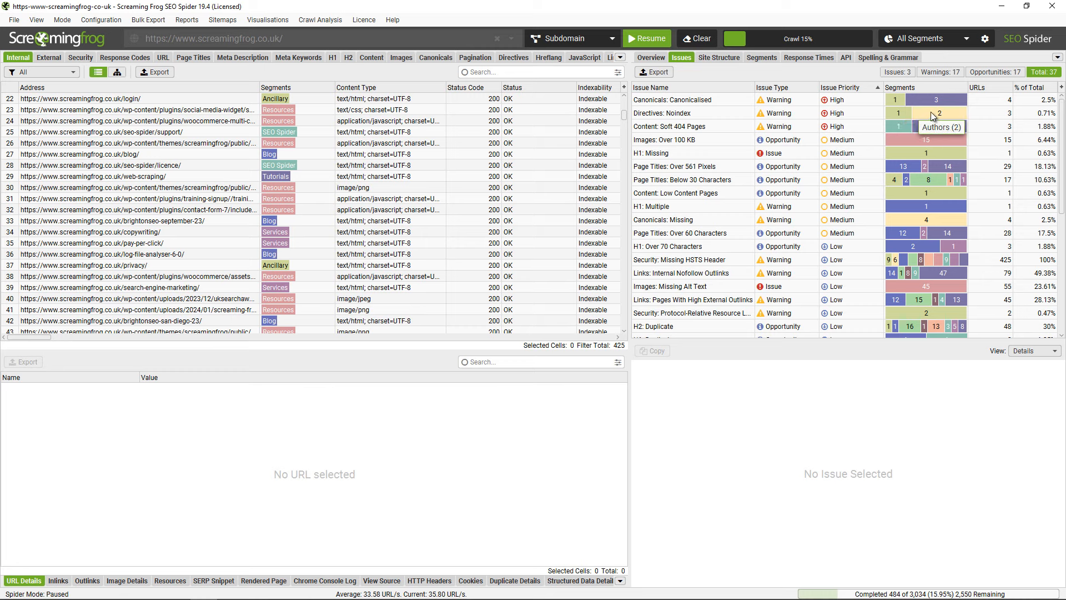
List the three Directives: Noindex pages and show the segment filter choices.
left_click(661, 113)
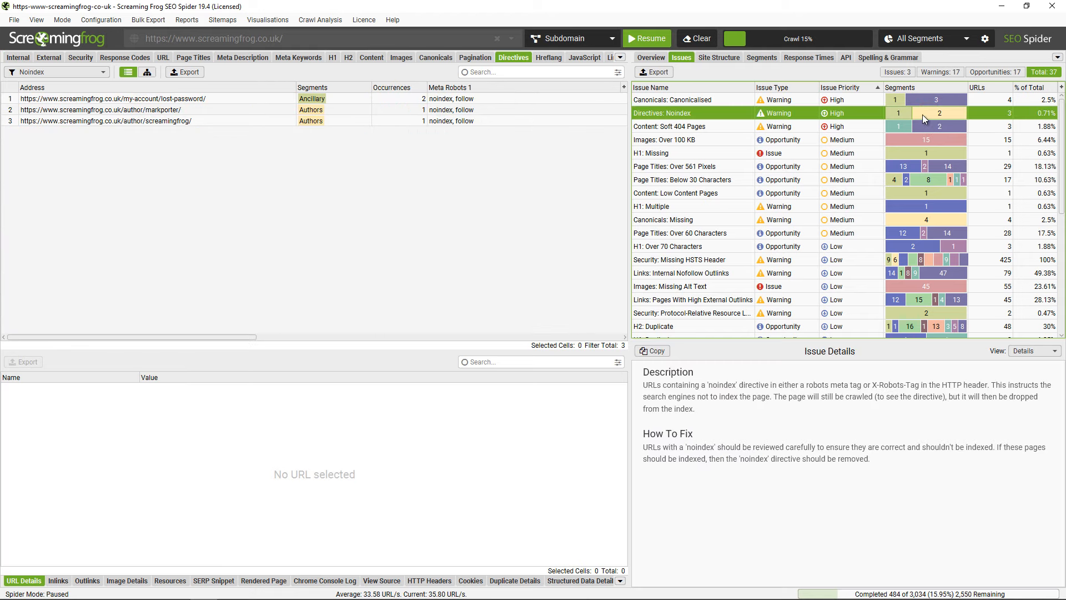
mouse_move(300, 92)
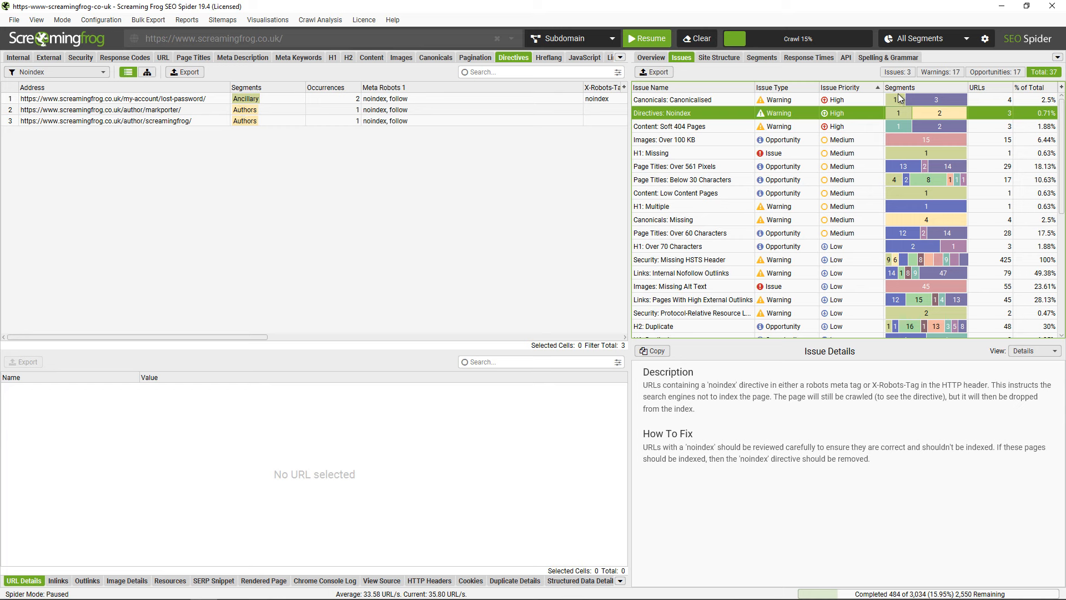
left_click(925, 39)
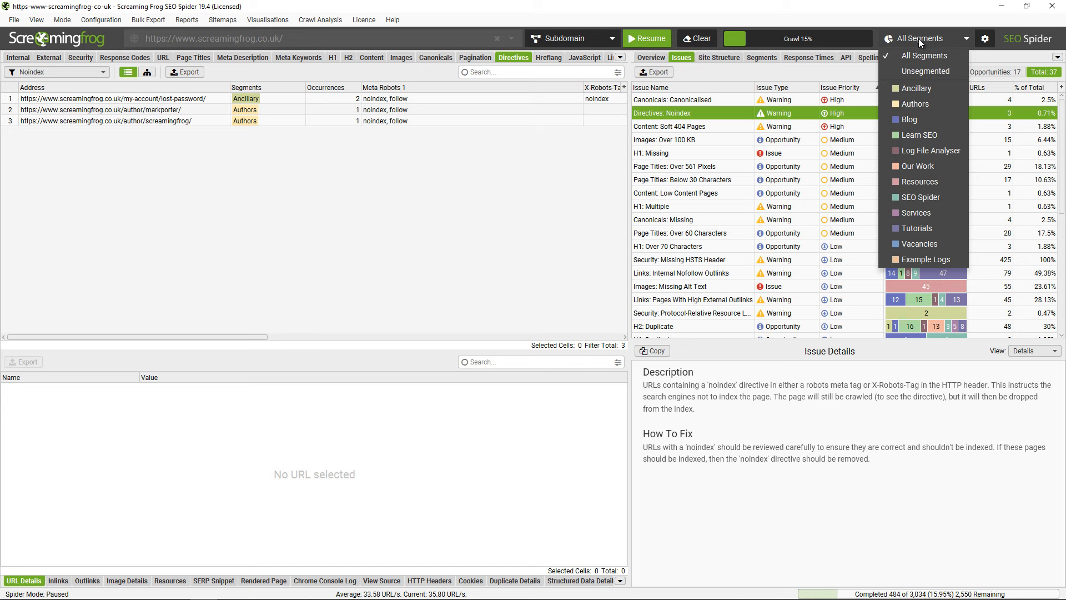
mouse_move(921, 197)
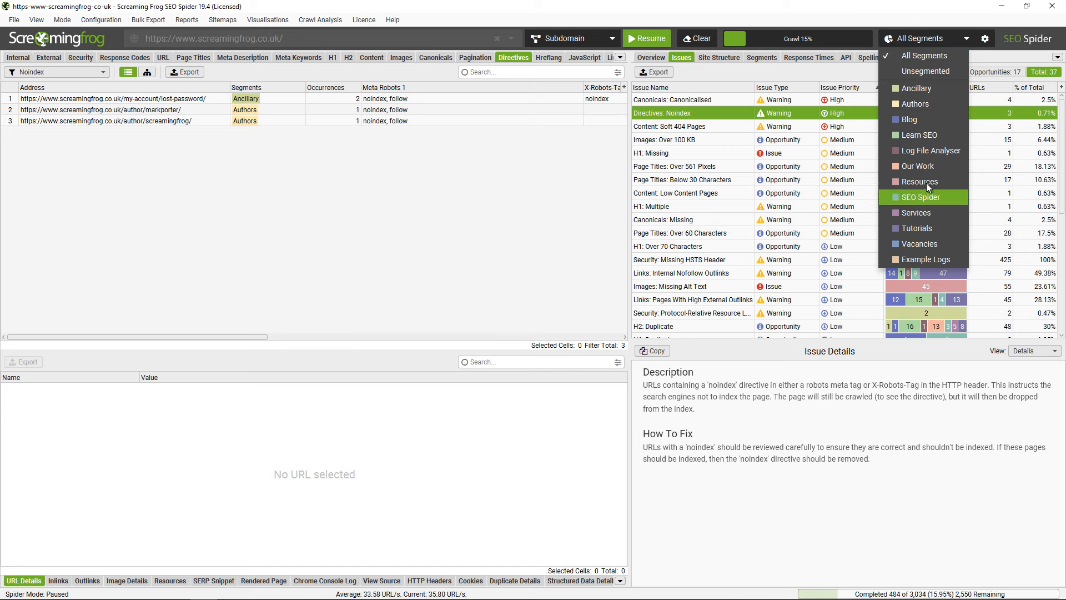
Filter to Authors, check missing-canonical and no-anchor-text outlink issues, then view segment totals.
left_click(915, 104)
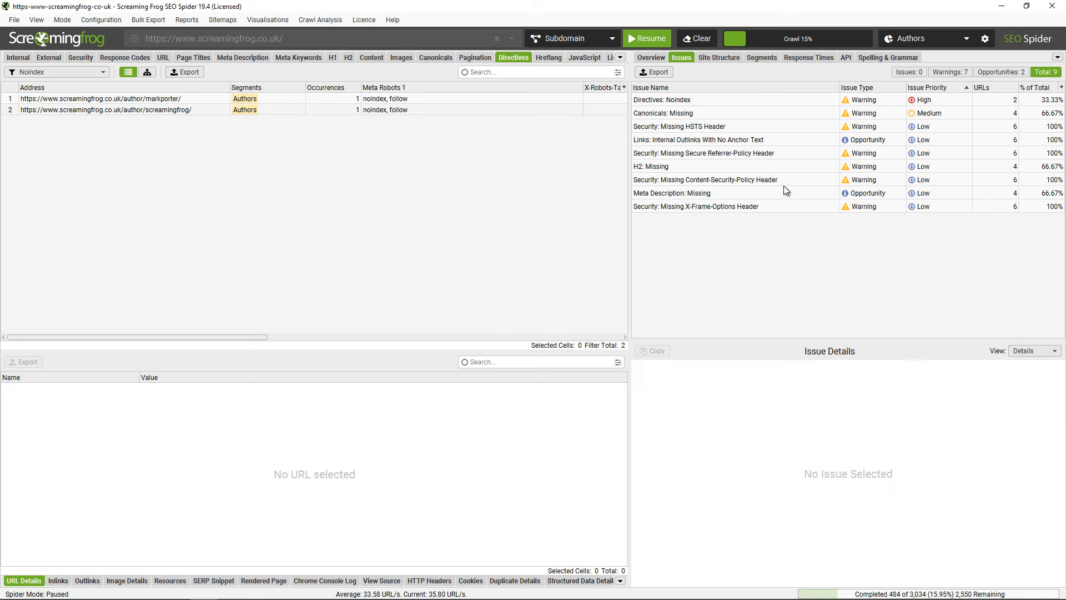
mouse_move(721, 144)
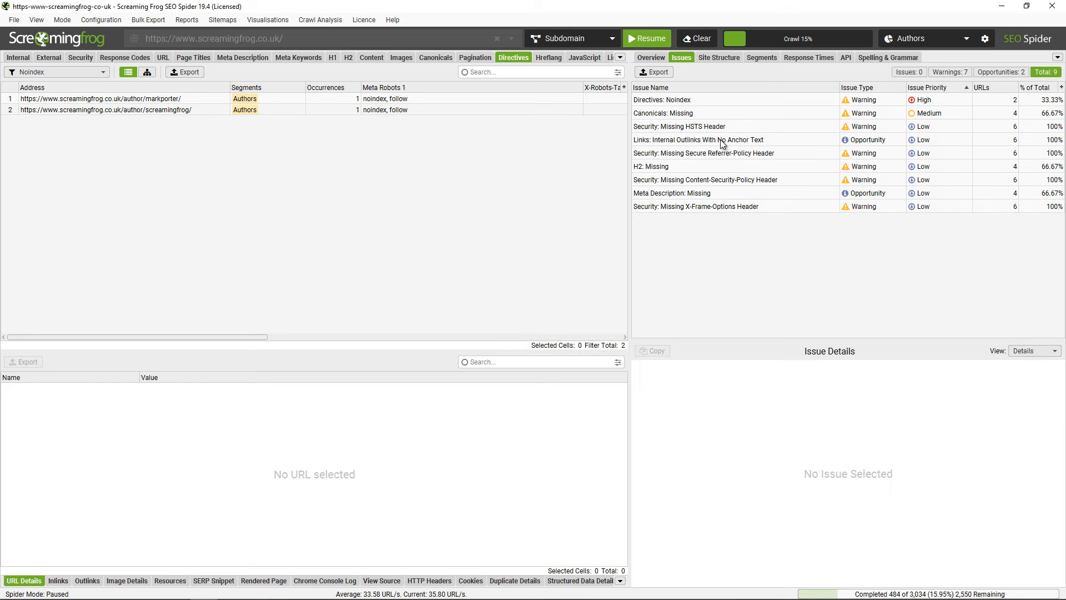
mouse_move(705, 123)
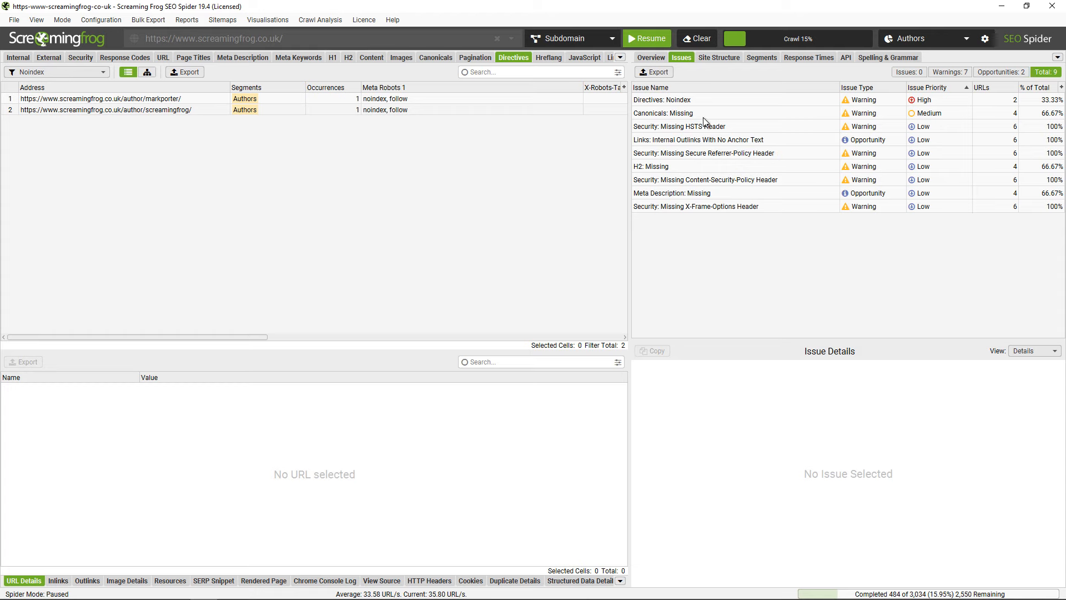
left_click(662, 113)
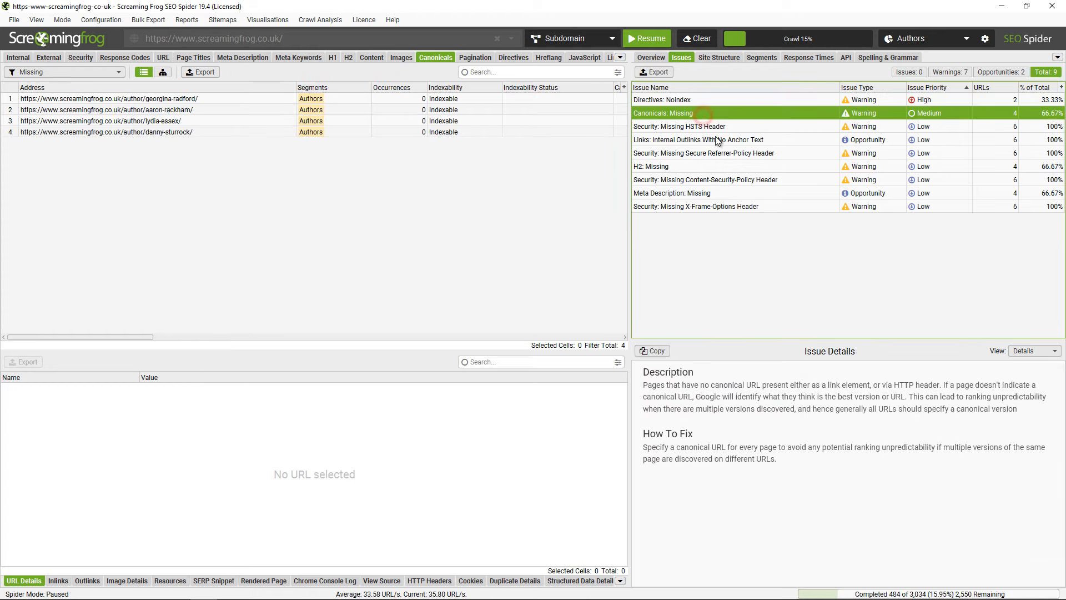
left_click(698, 139)
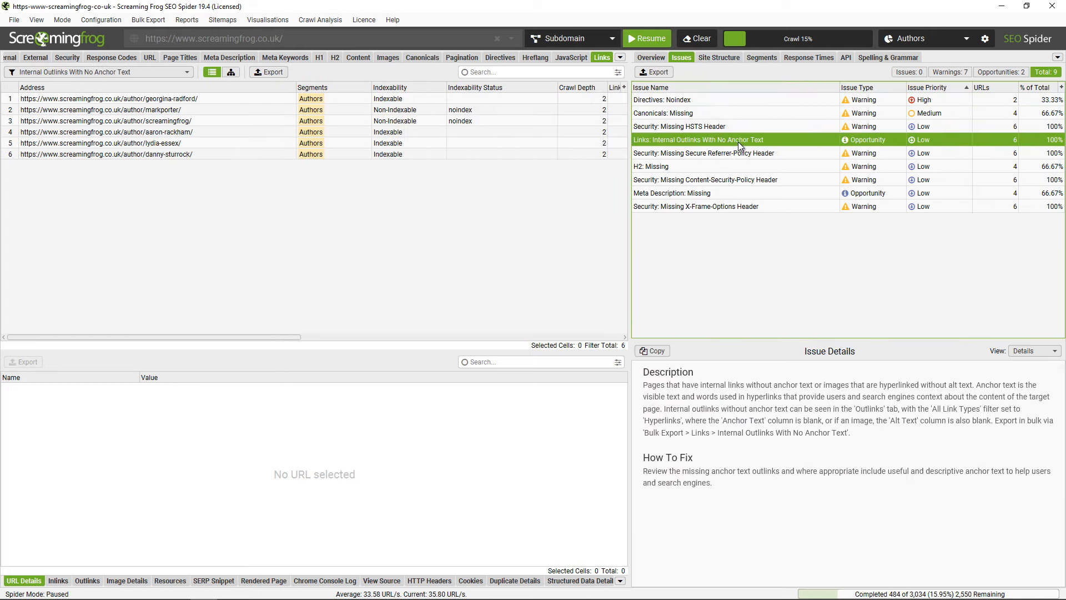
left_click(761, 57)
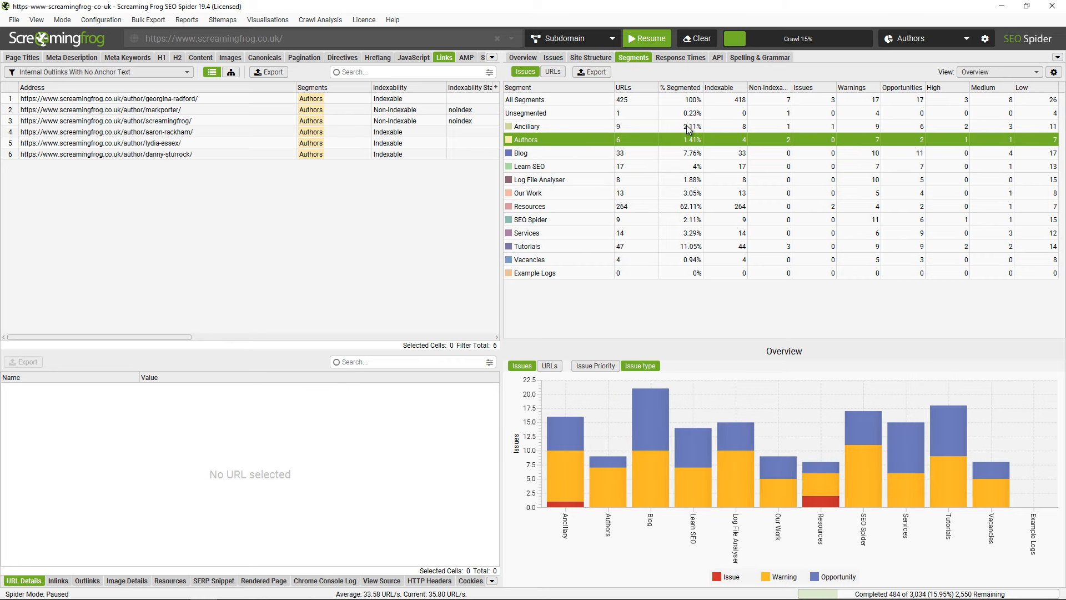
mouse_move(676, 155)
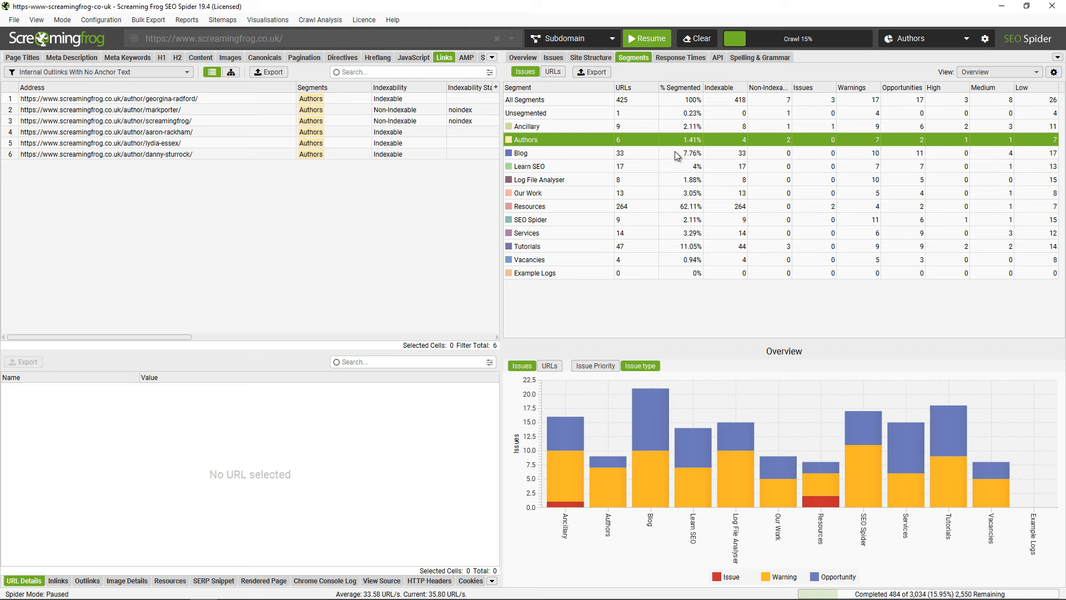
mouse_move(835, 160)
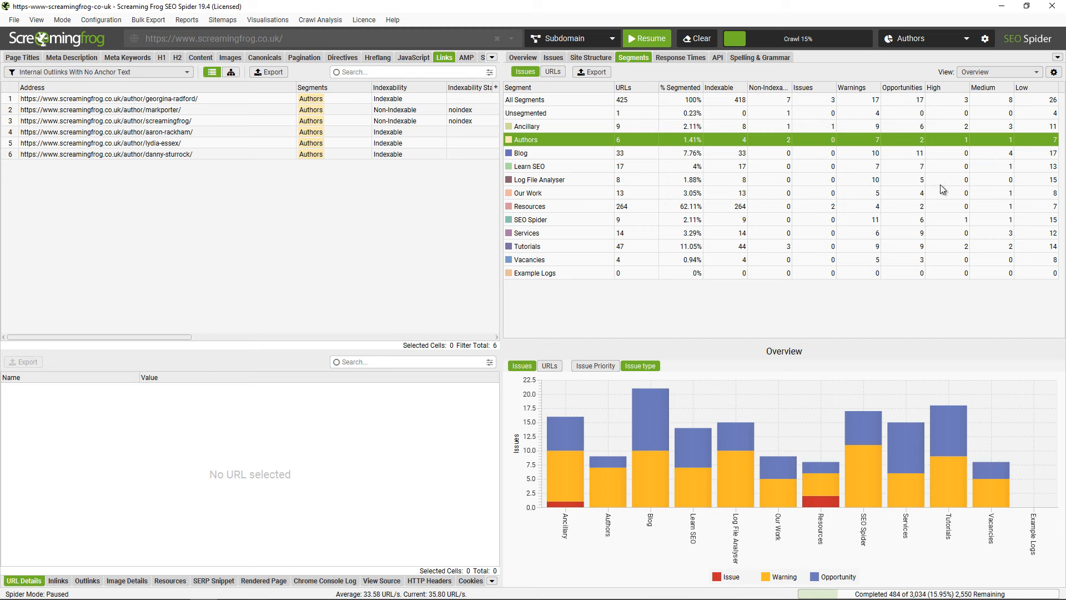
mouse_move(630, 498)
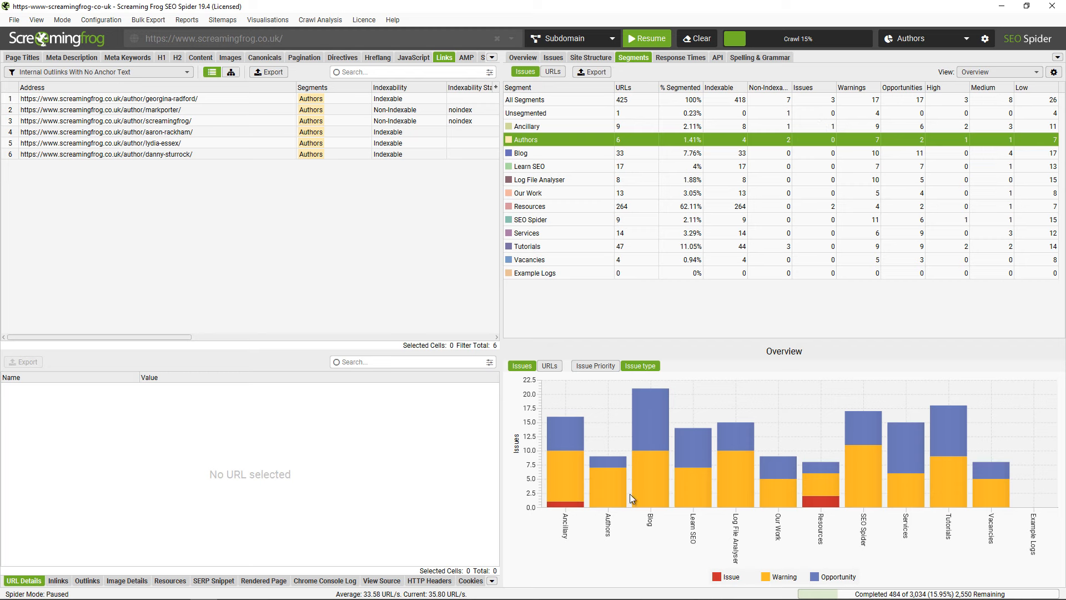
mouse_move(830, 464)
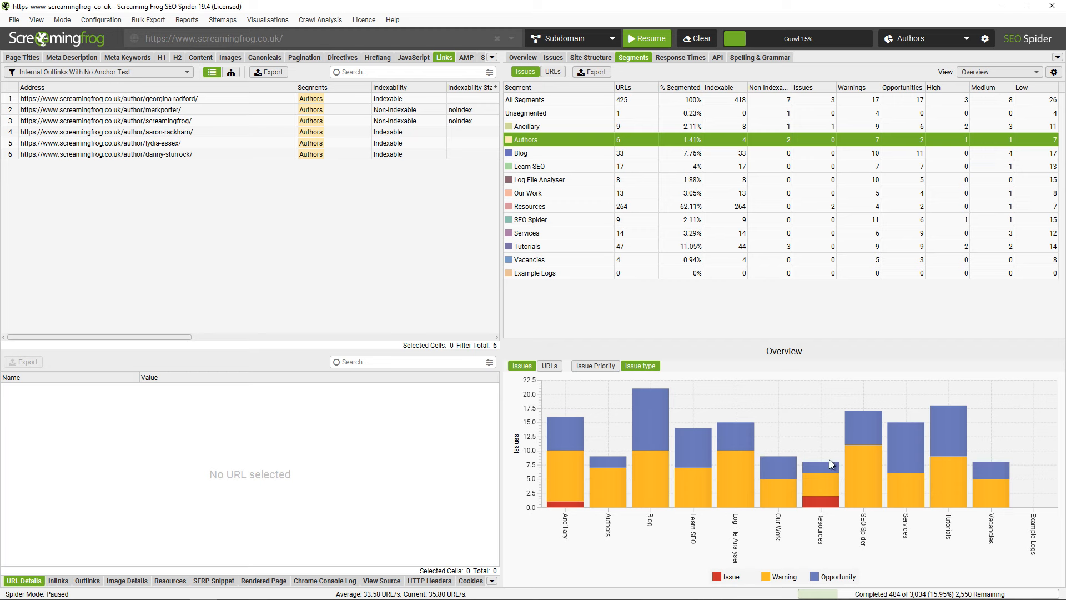
mouse_move(567, 502)
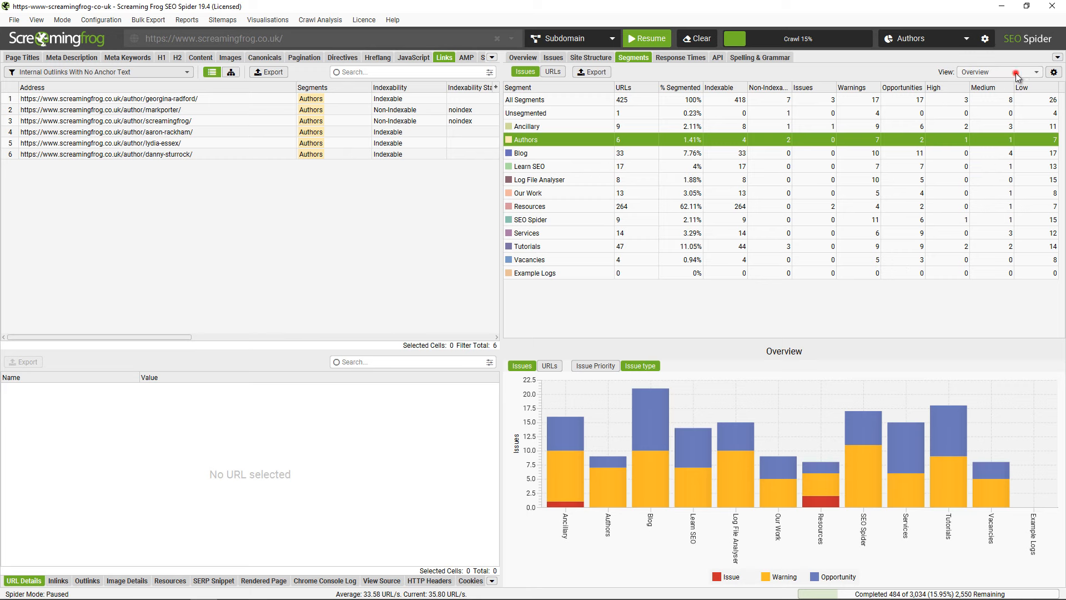
Switch the Segments report view to Issues, counting each issue type per segment.
left_click(1015, 72)
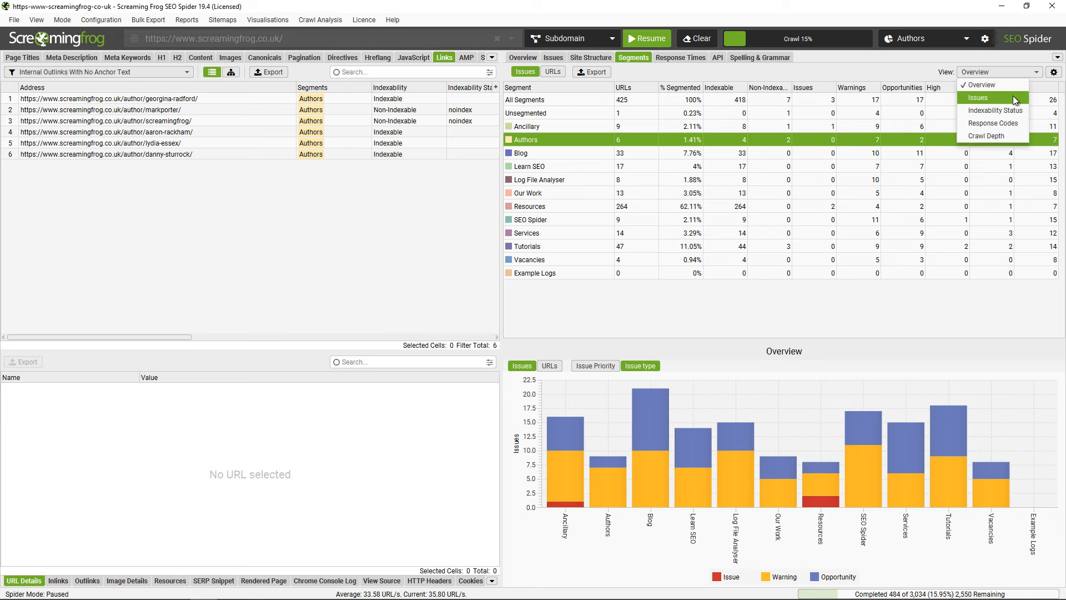
left_click(978, 97)
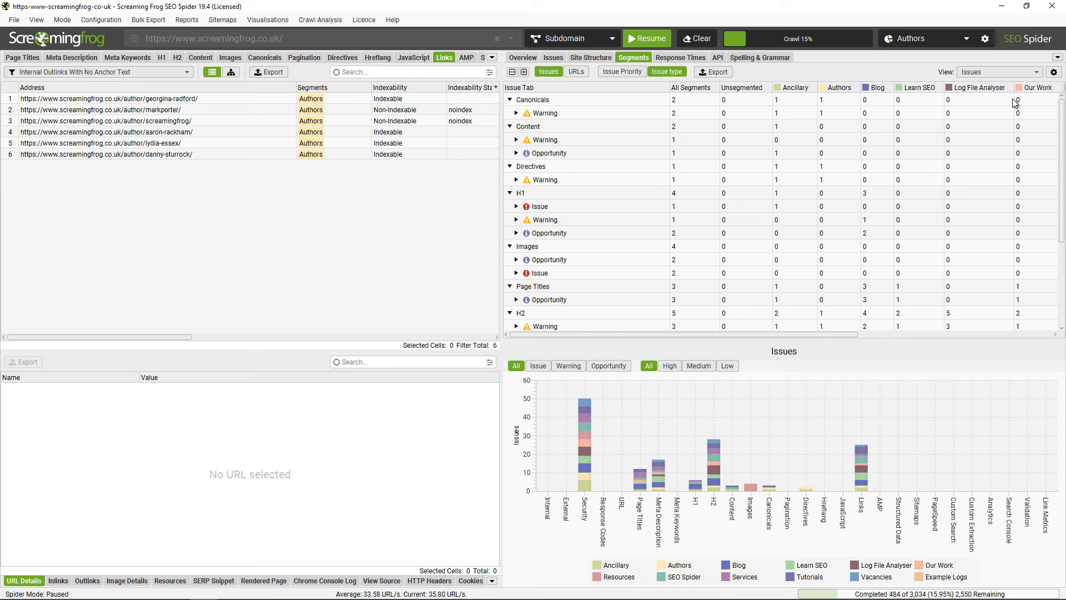
mouse_move(640, 424)
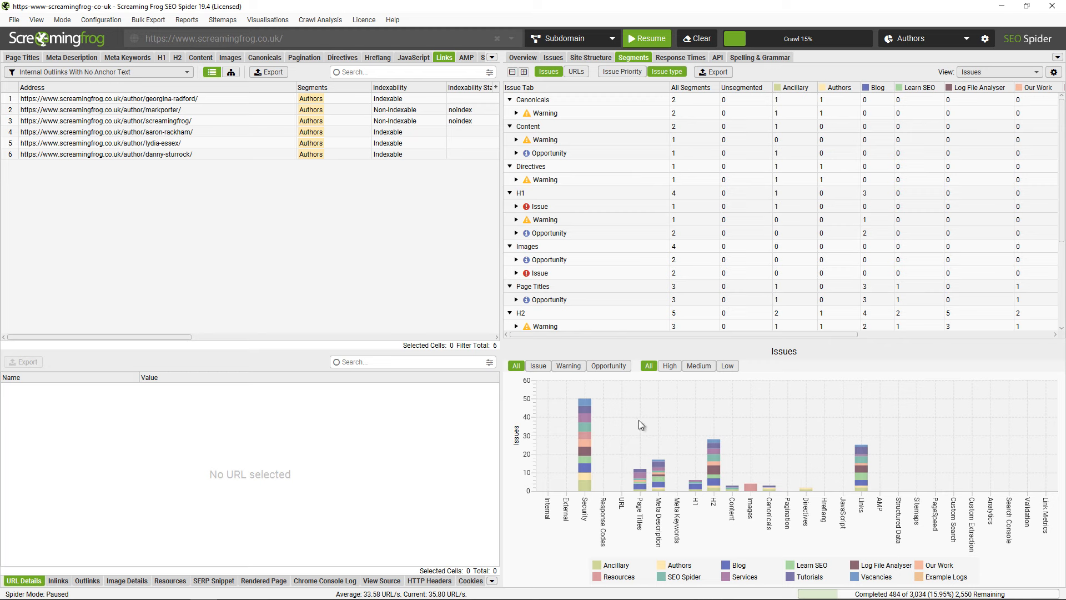
mouse_move(584, 439)
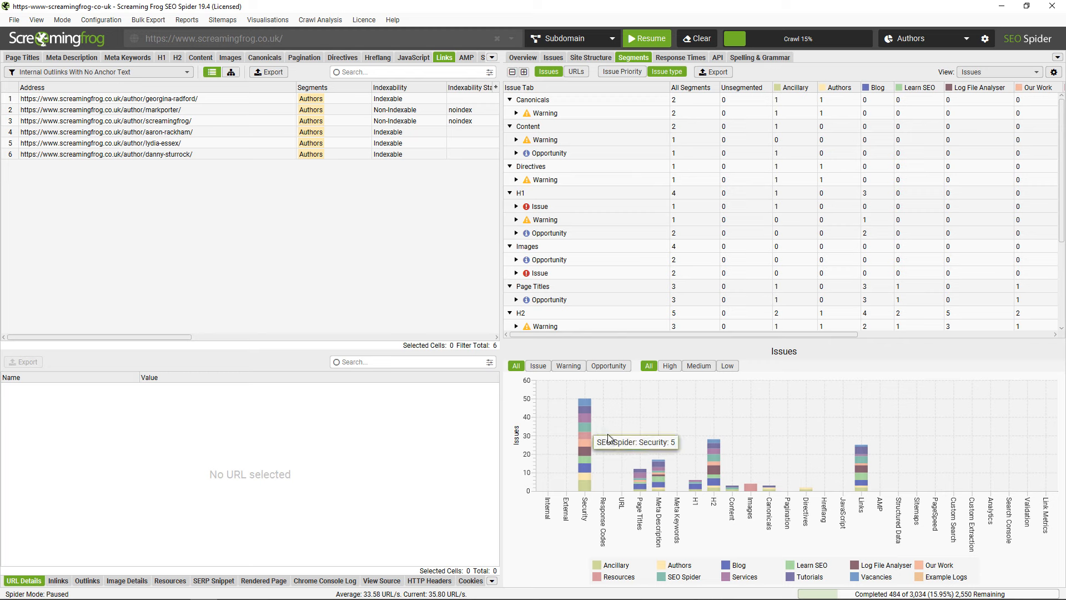
mouse_move(658, 443)
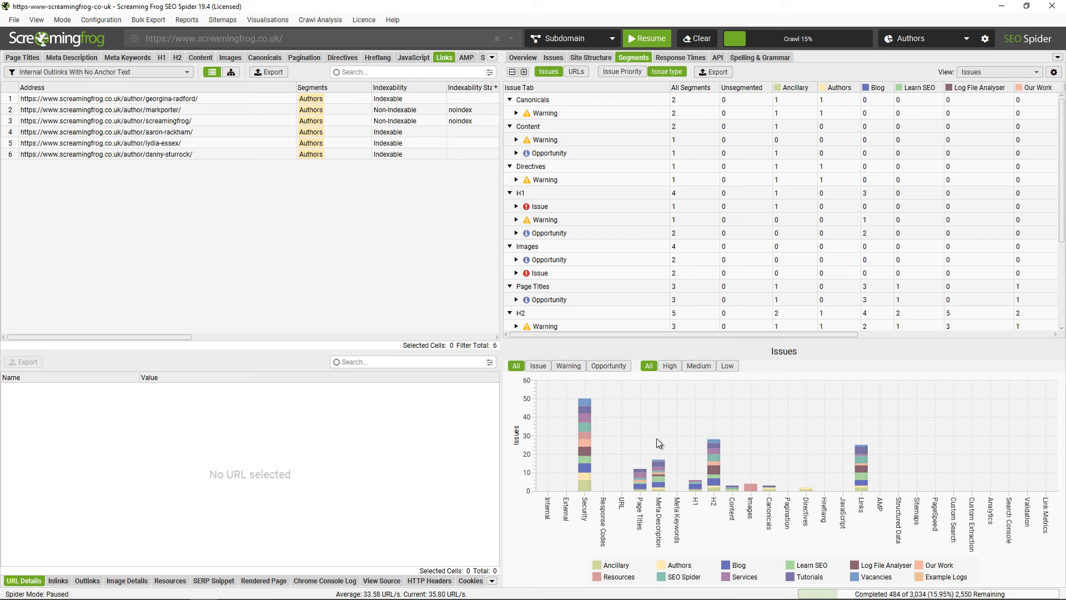
mouse_move(591, 490)
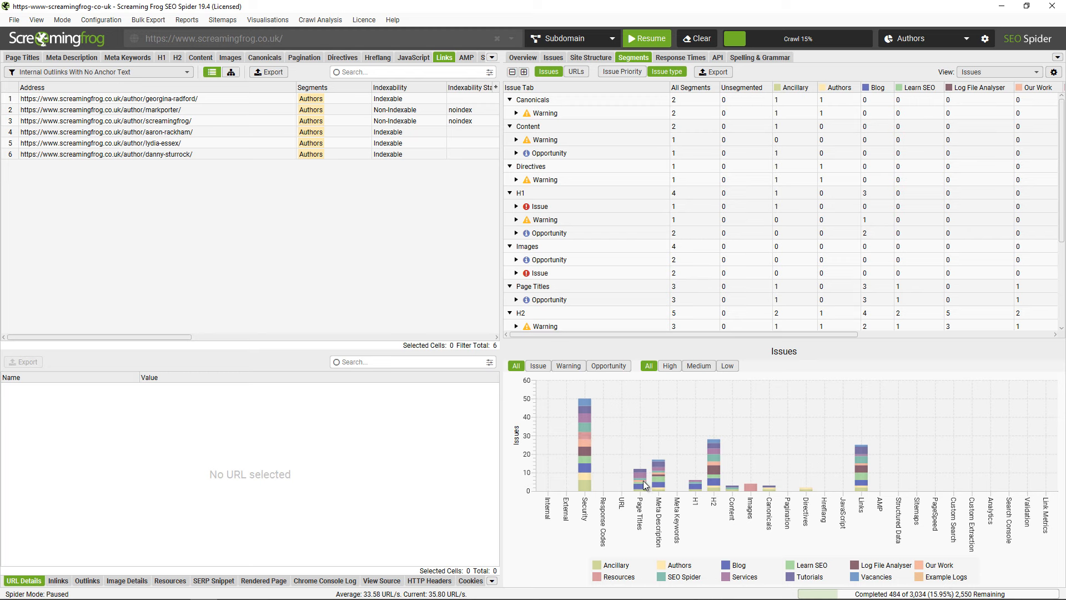
mouse_move(823, 422)
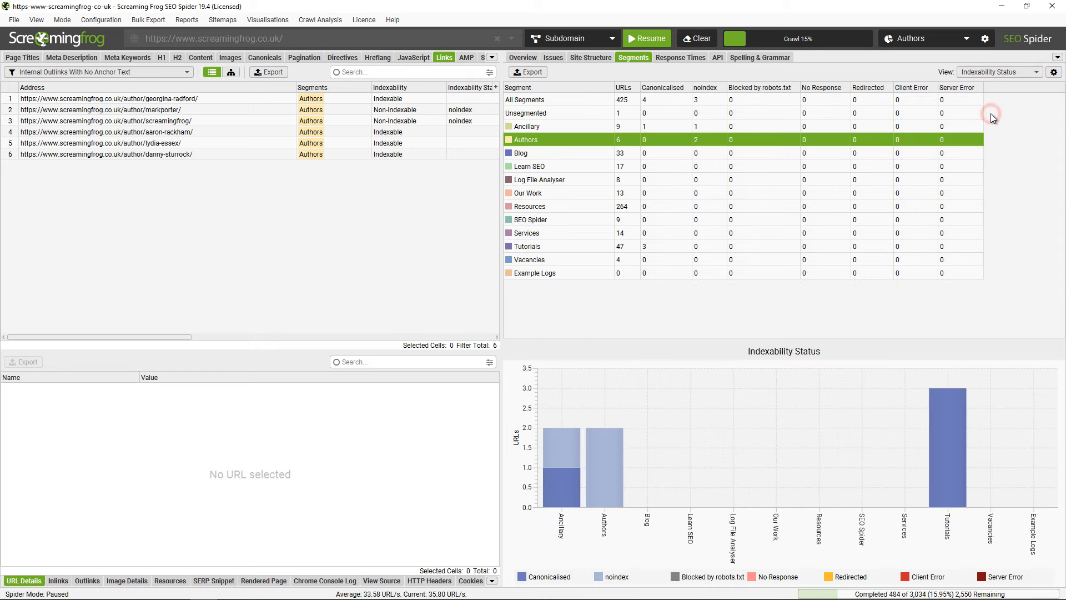
mouse_move(990, 115)
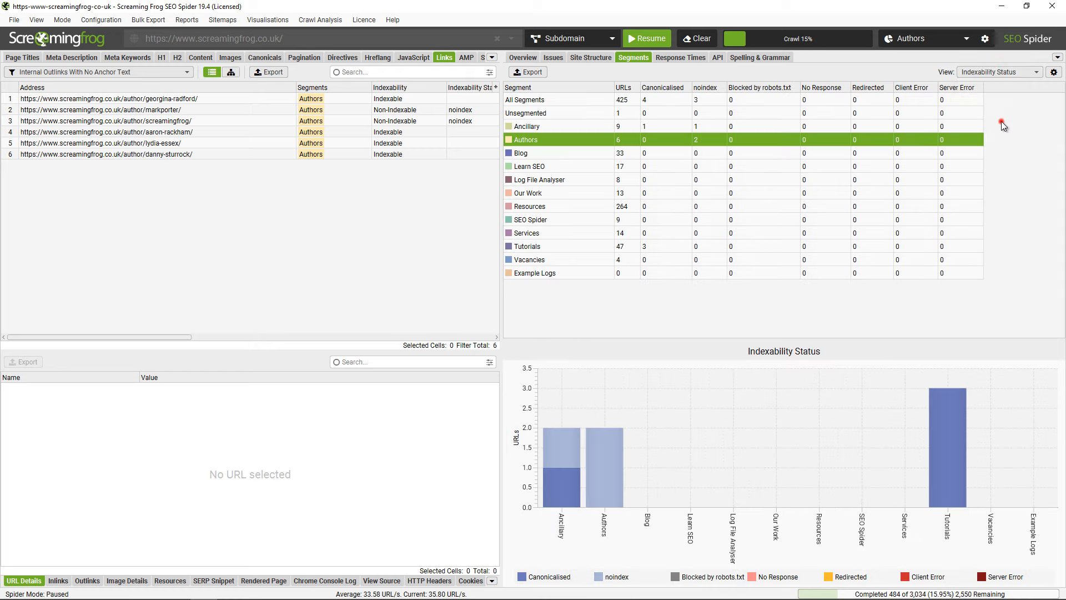
Switch the Segments report view to Crawl Depth to chart URLs per depth per segment.
left_click(999, 72)
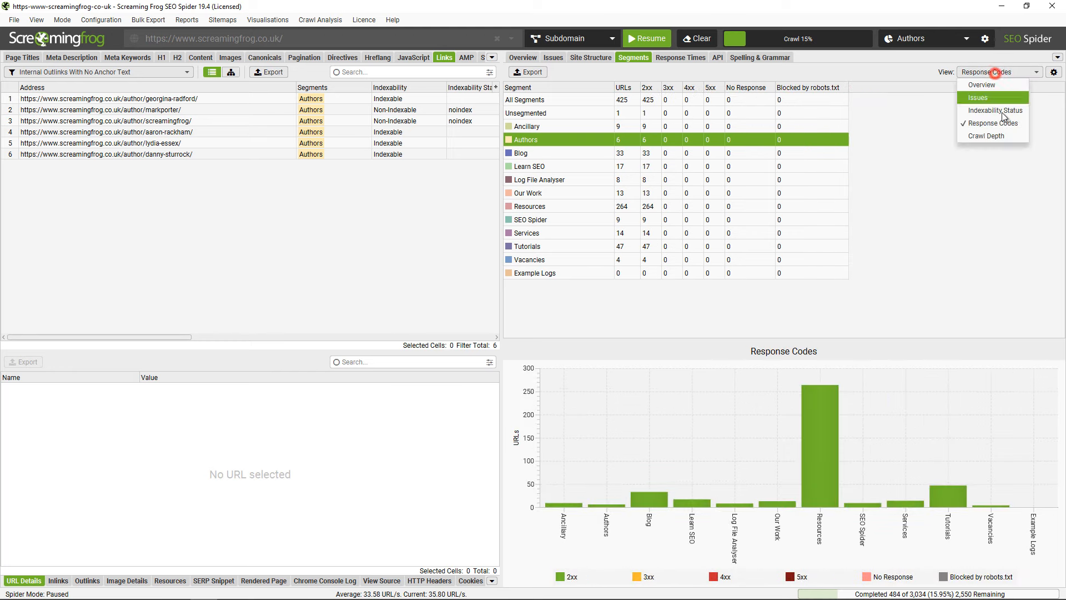
left_click(985, 135)
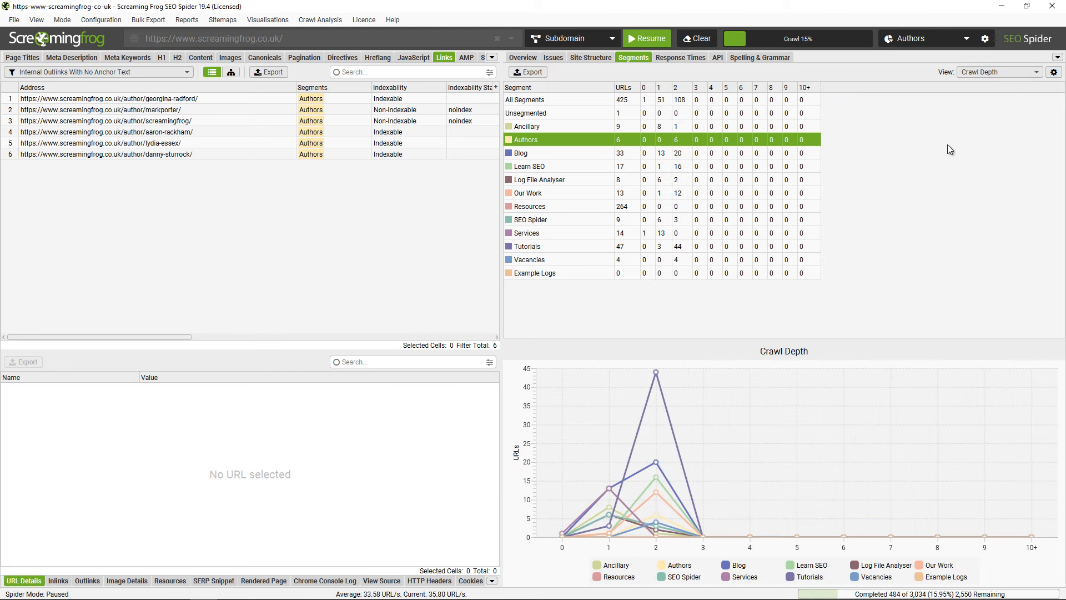
mouse_move(551, 244)
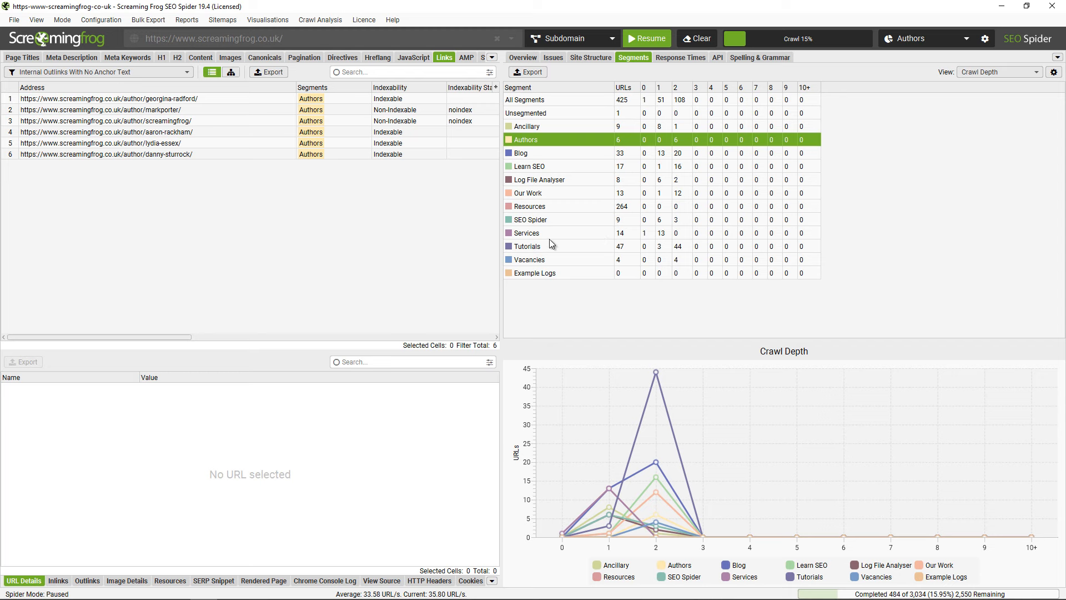
mouse_move(648, 243)
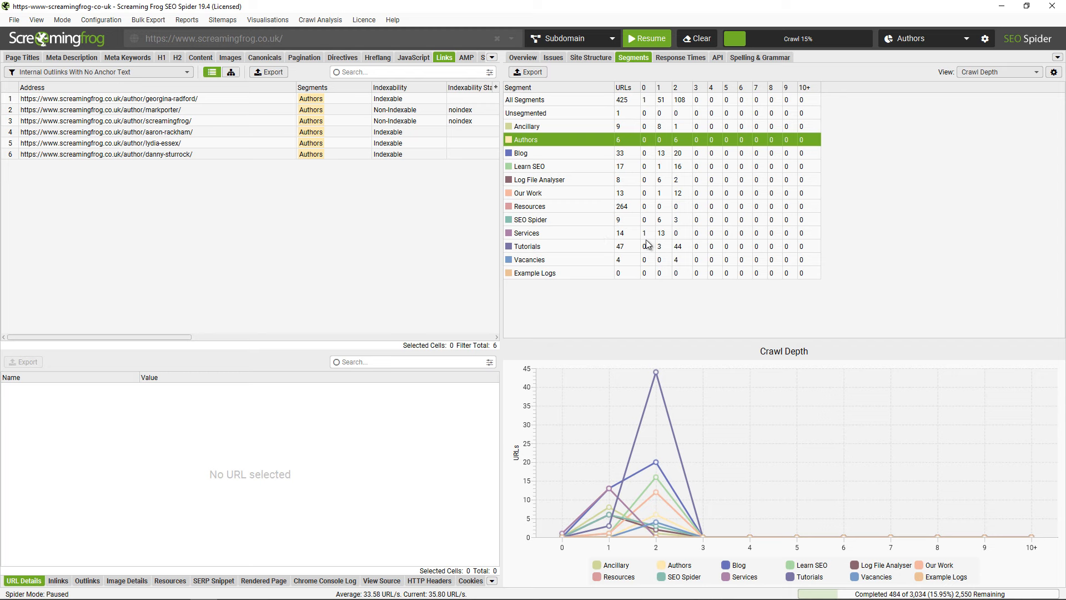
mouse_move(658, 241)
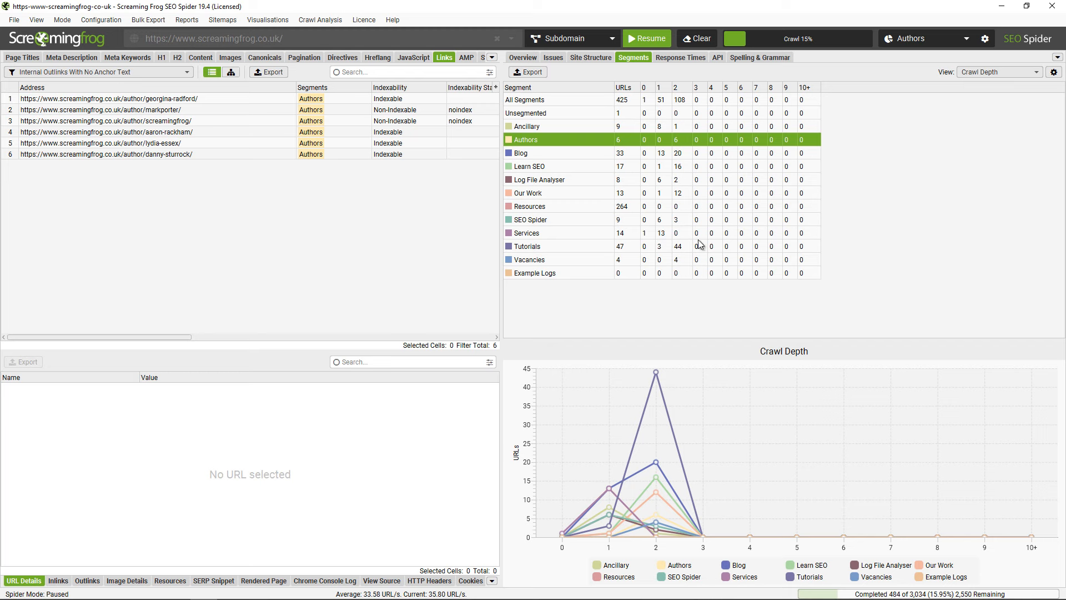
mouse_move(654, 173)
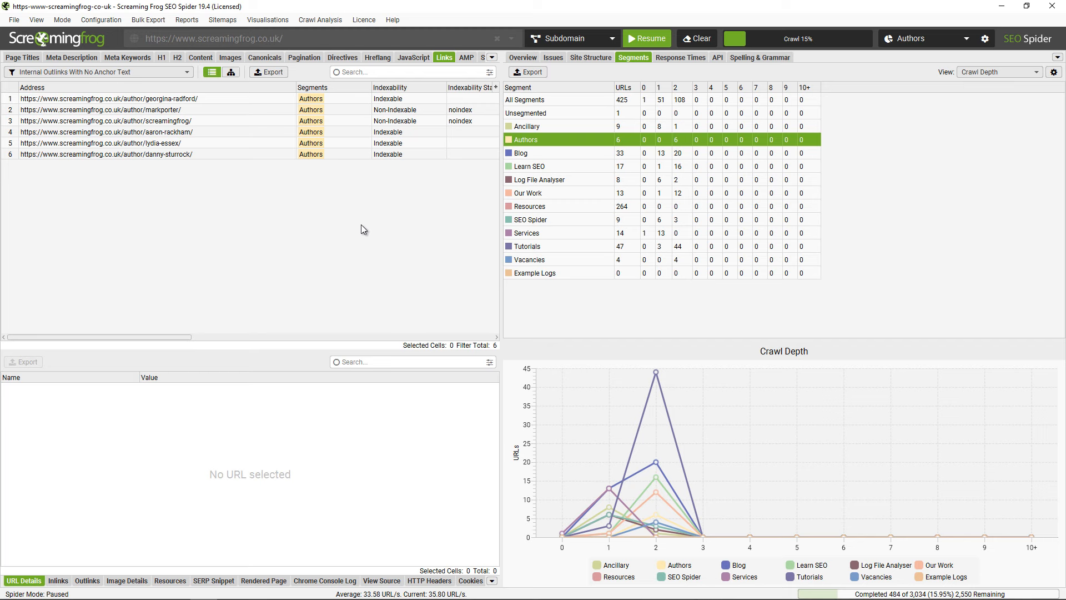
mouse_move(605, 325)
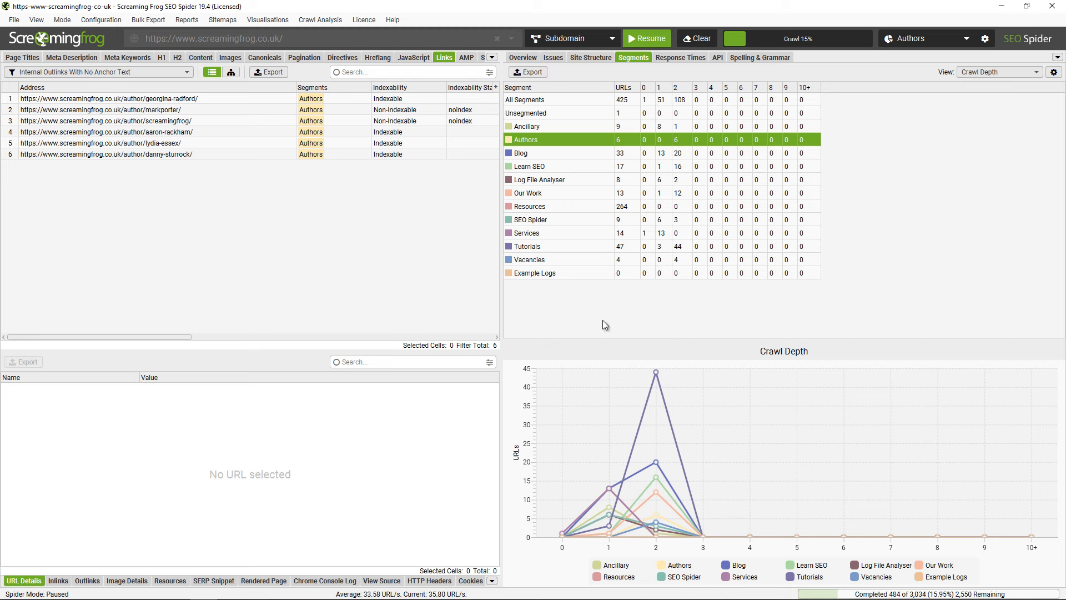
mouse_move(260, 32)
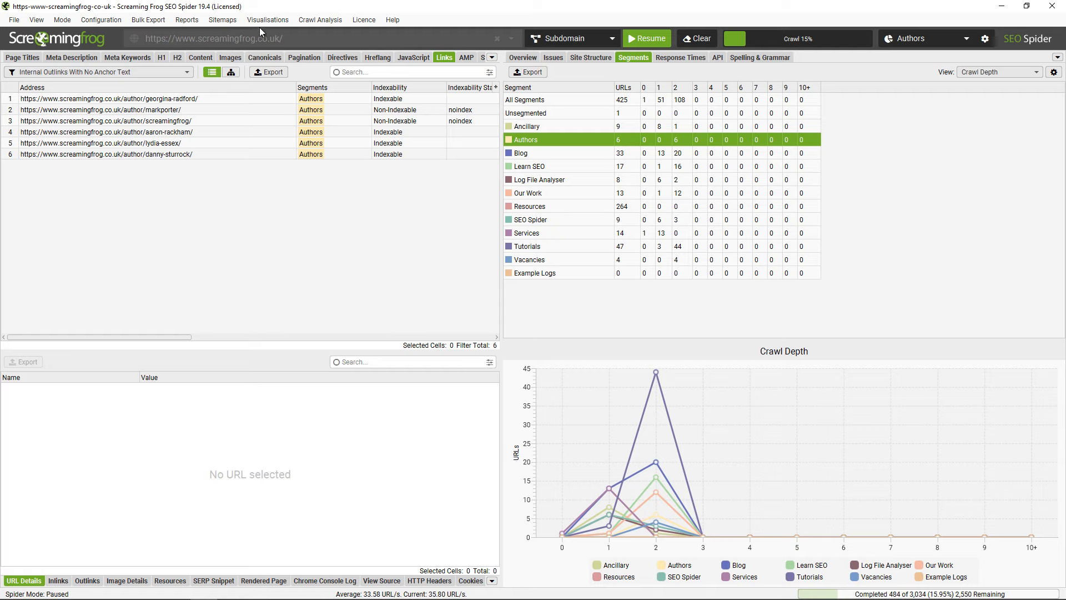
Open the Force-Directed Directory Tree Diagram from the Visualisations menu.
left_click(267, 19)
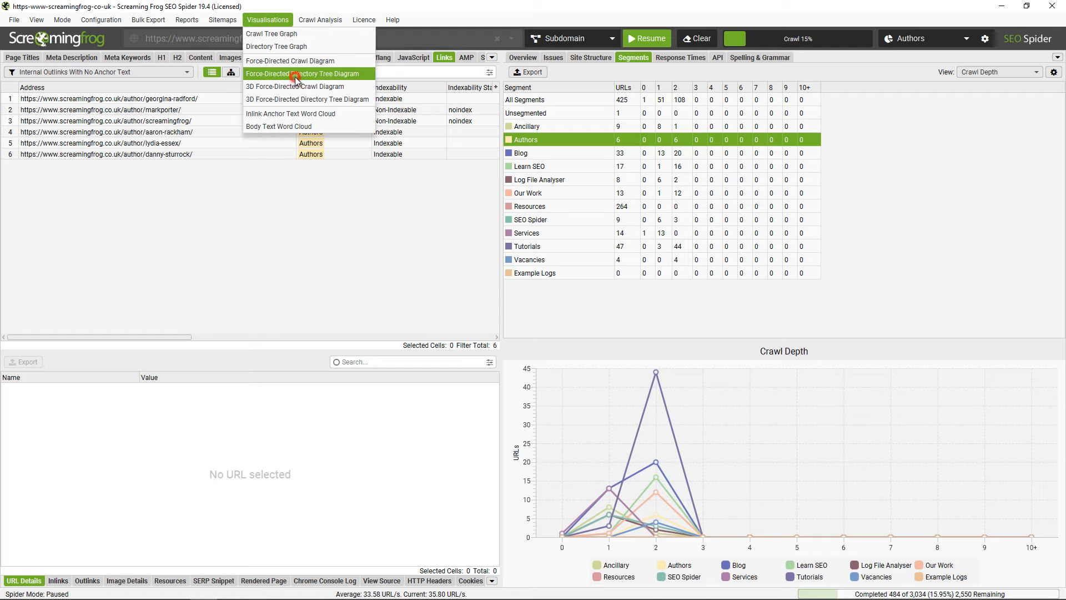
left_click(303, 73)
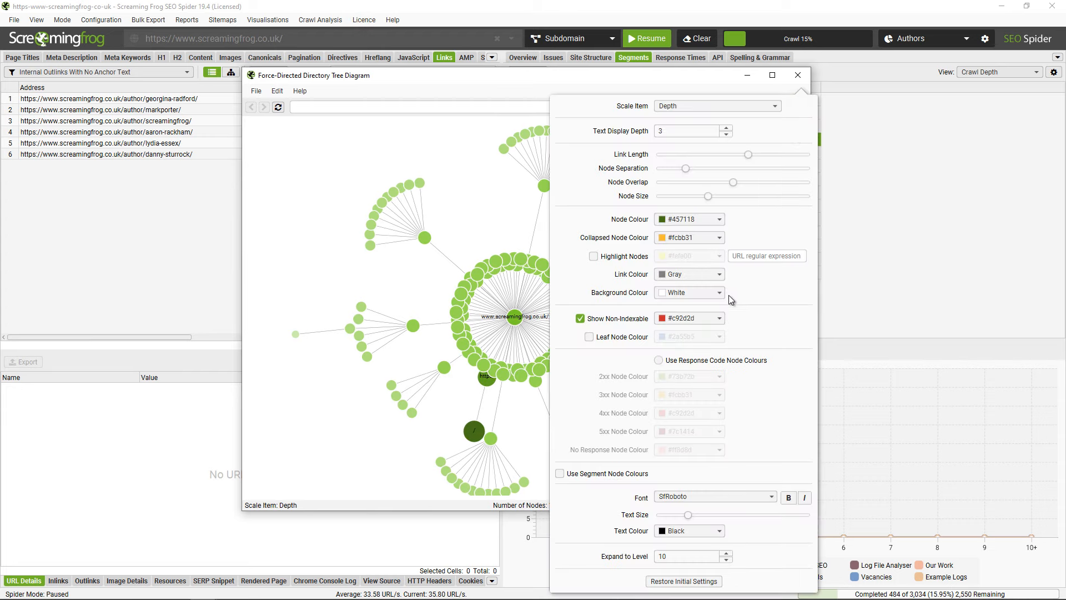
left_click(559, 473)
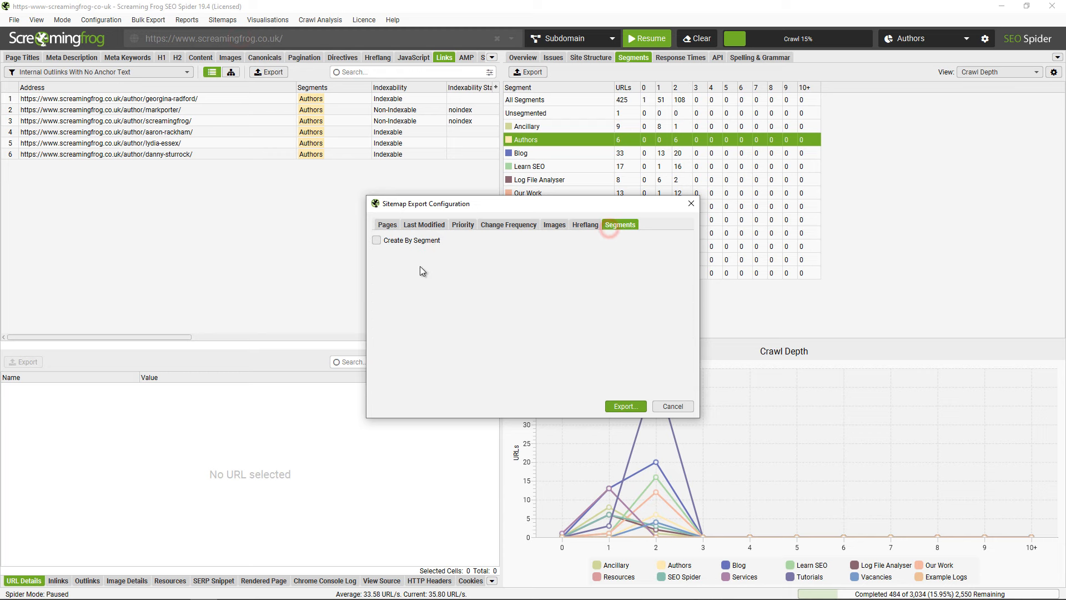
Tick 'Create By Segment' in the sitemap export configuration's Segments tab.
left_click(377, 240)
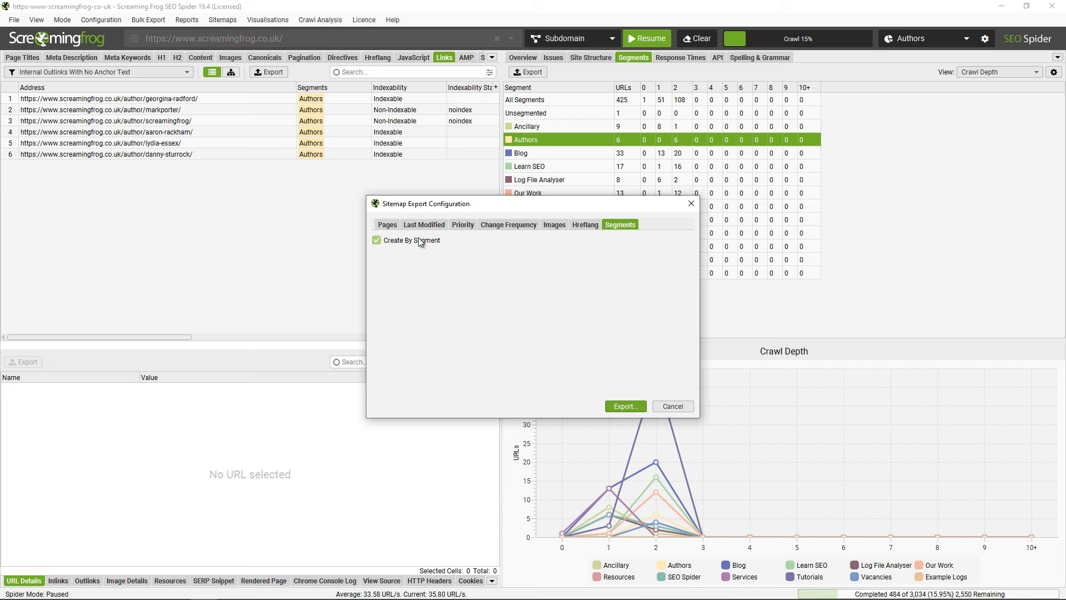
mouse_move(405, 240)
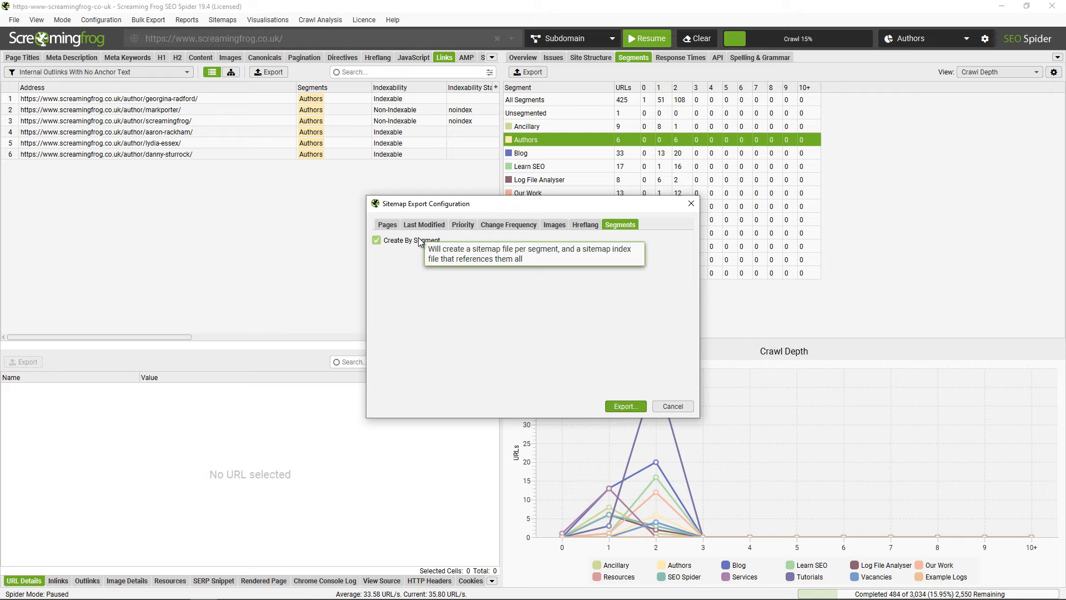
mouse_move(24, 537)
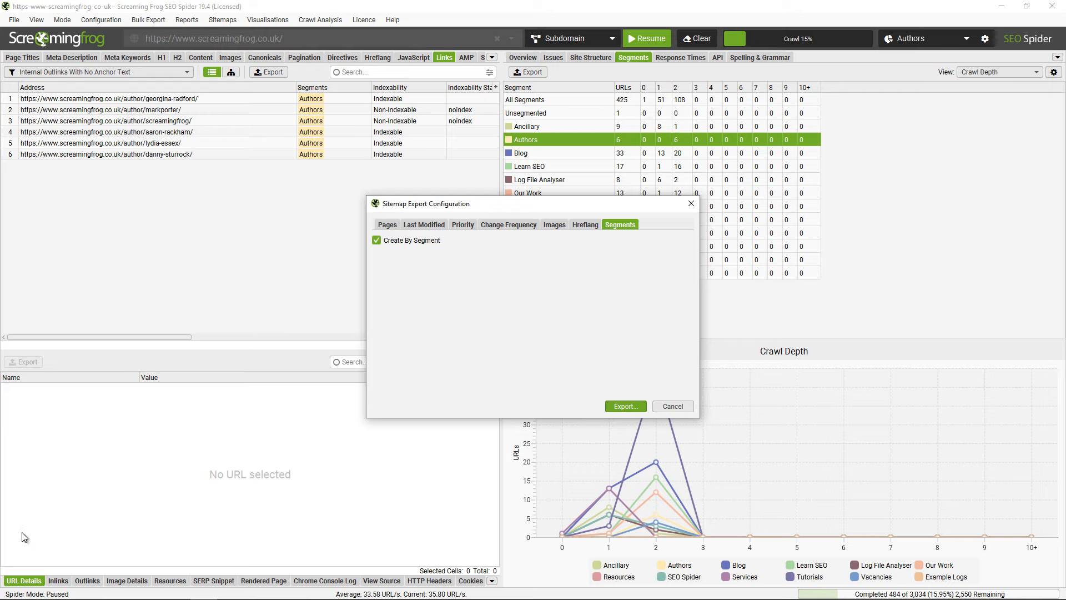